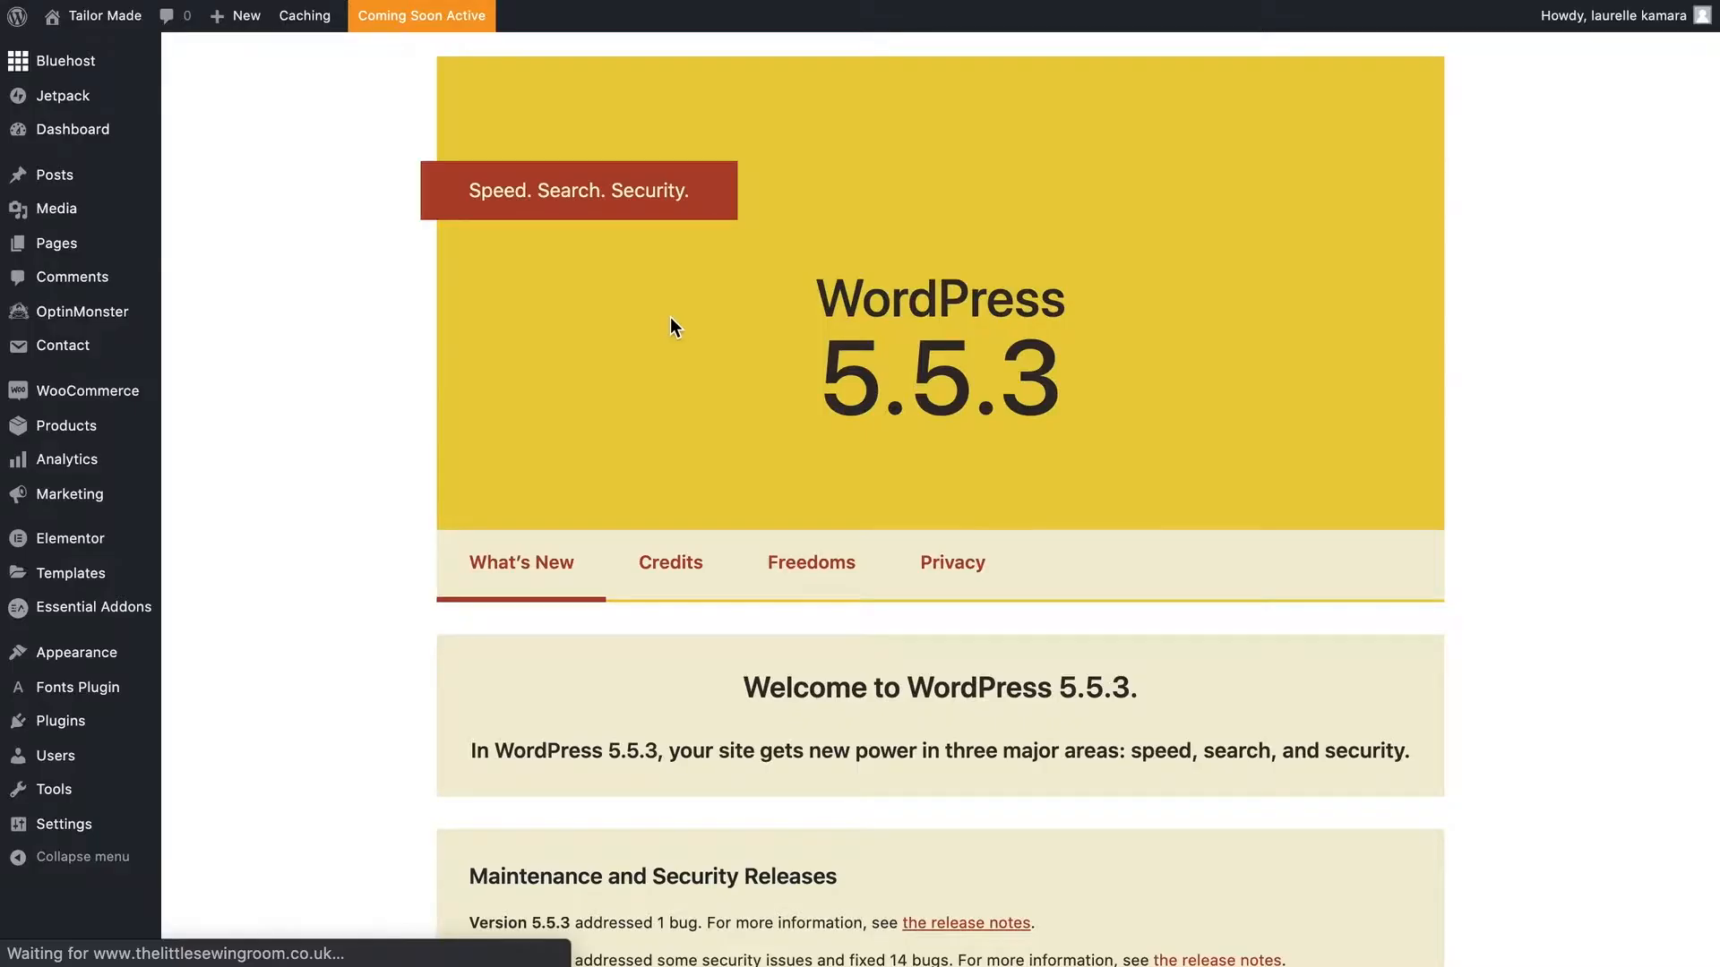
Copy the Contact form 1 shortcode (id 438) from the Contact Forms list
click(63, 346)
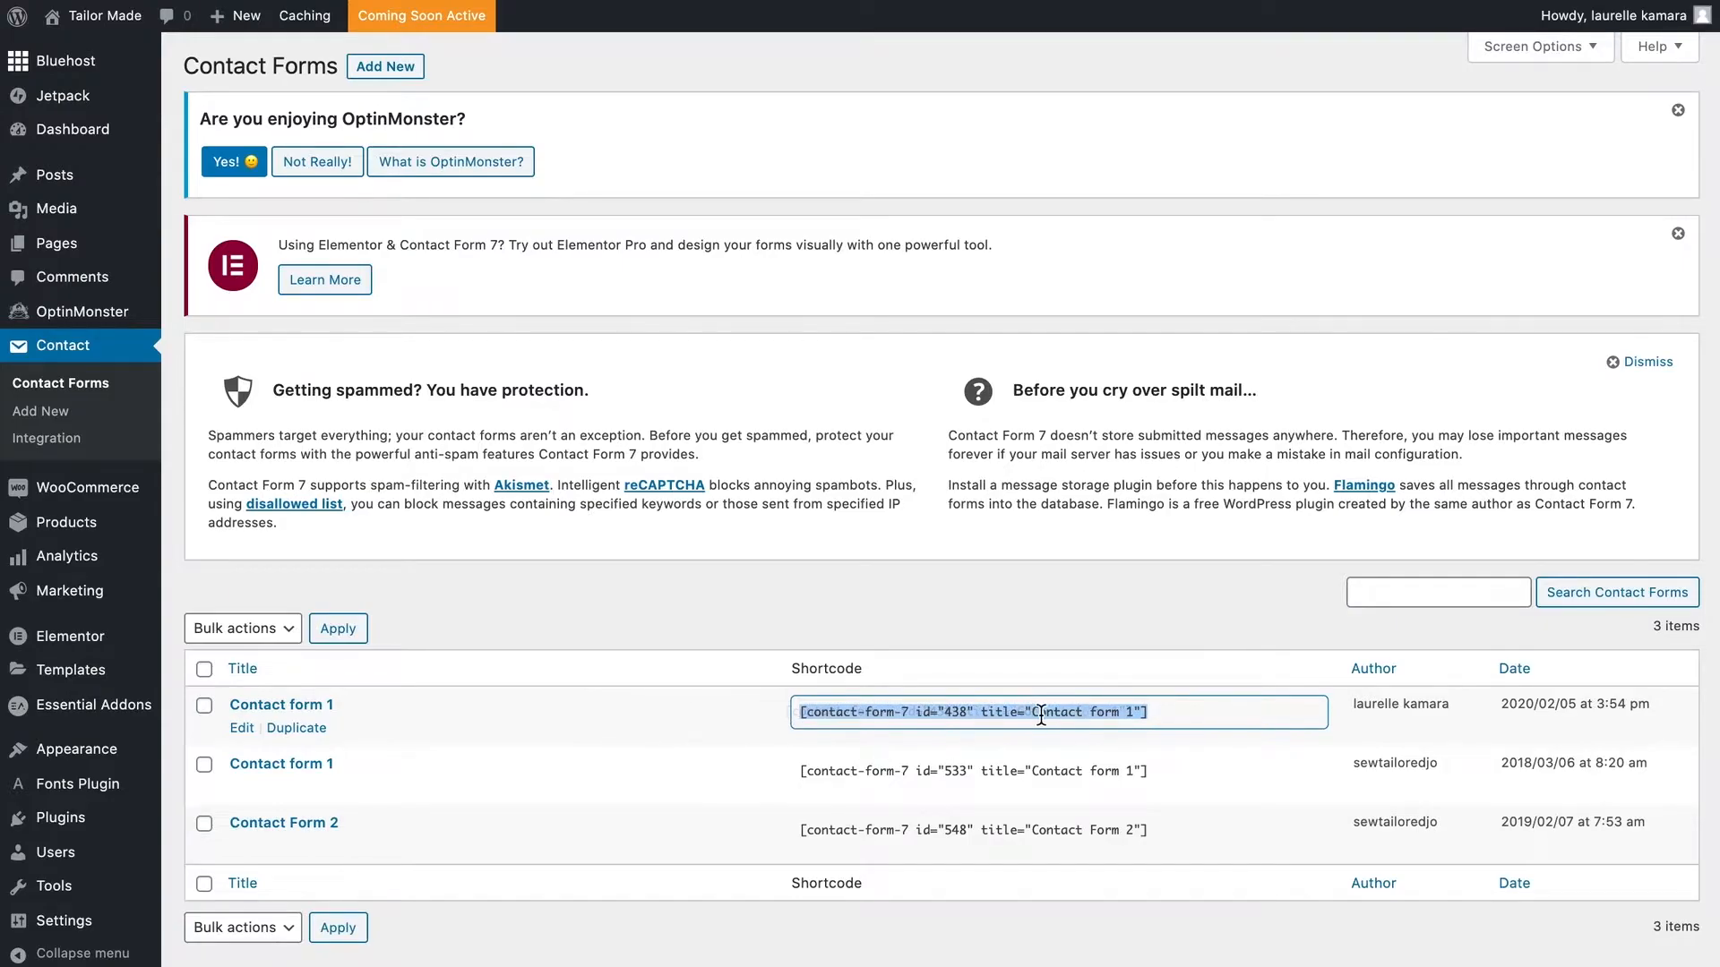
right_click(1040, 712)
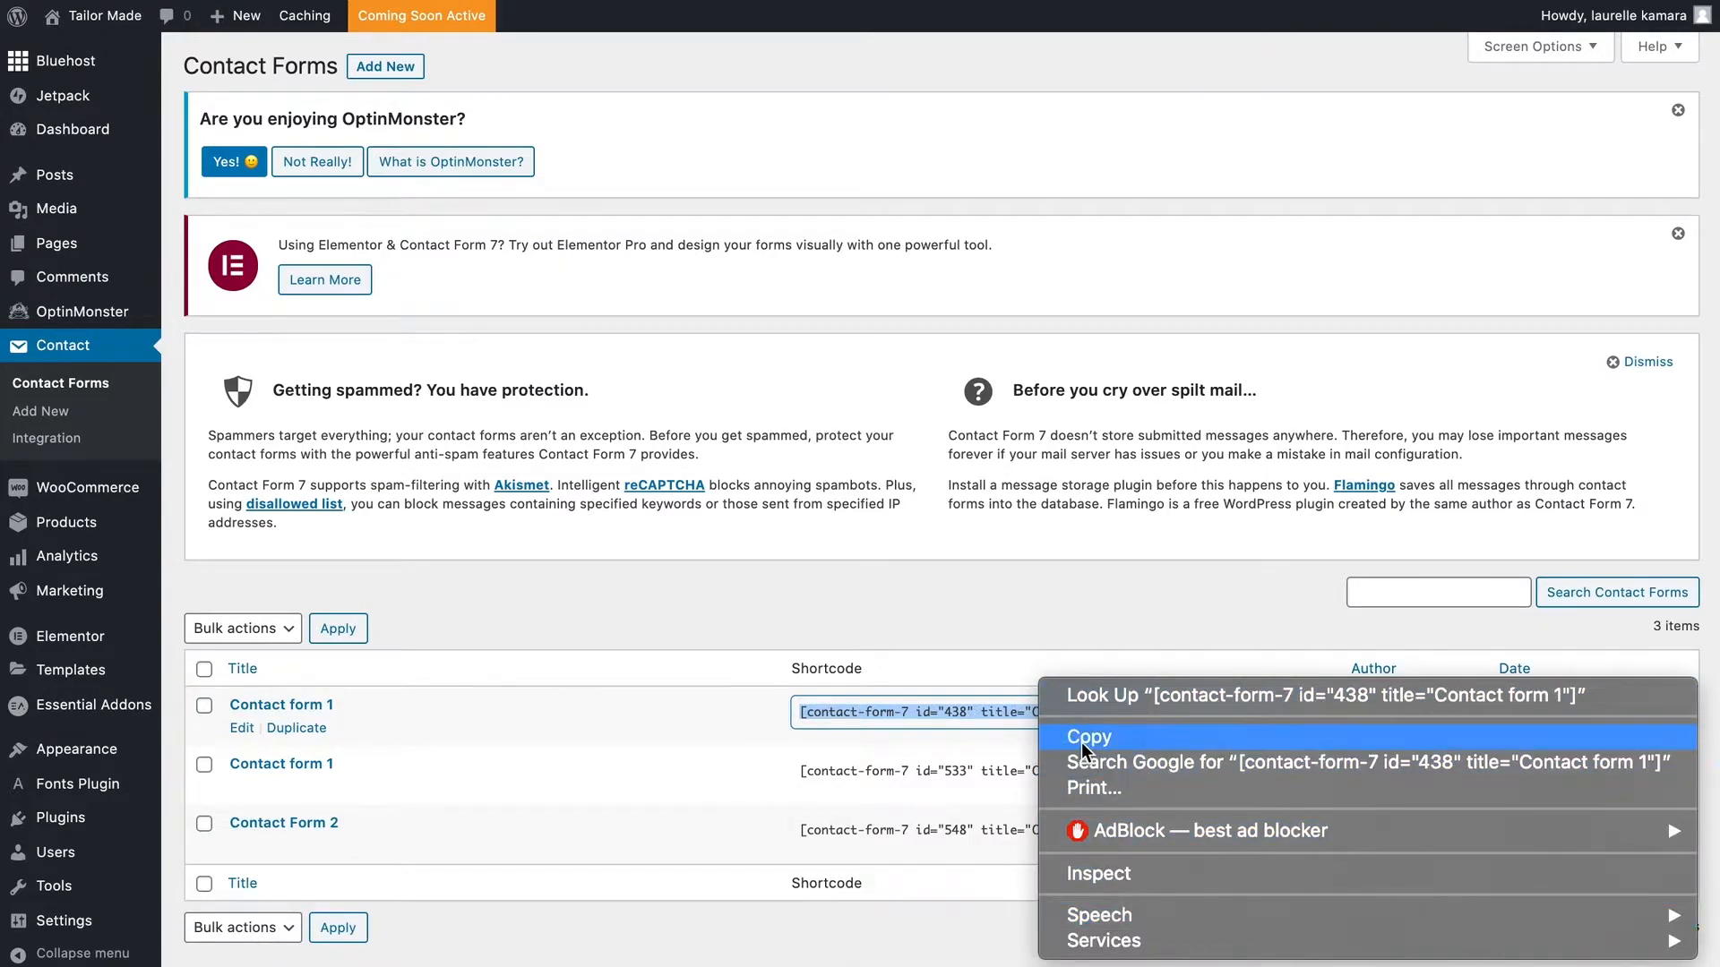
click(1088, 736)
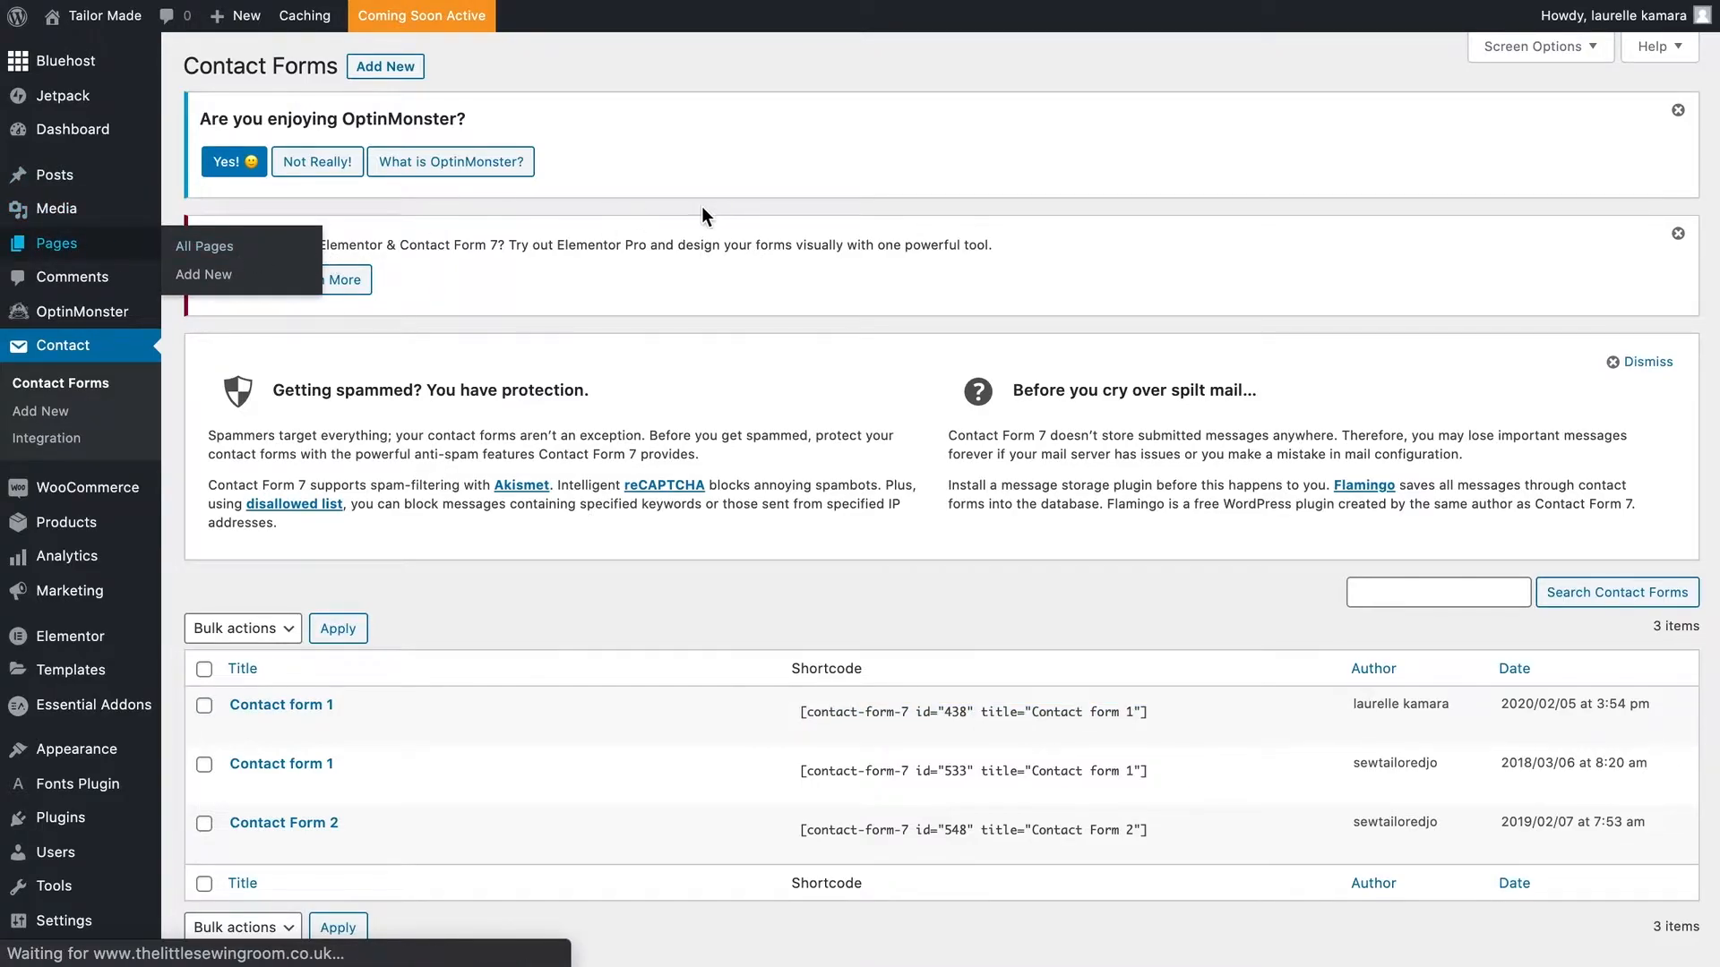
Open the Visit Us page in the block editor from All Pages
click(203, 245)
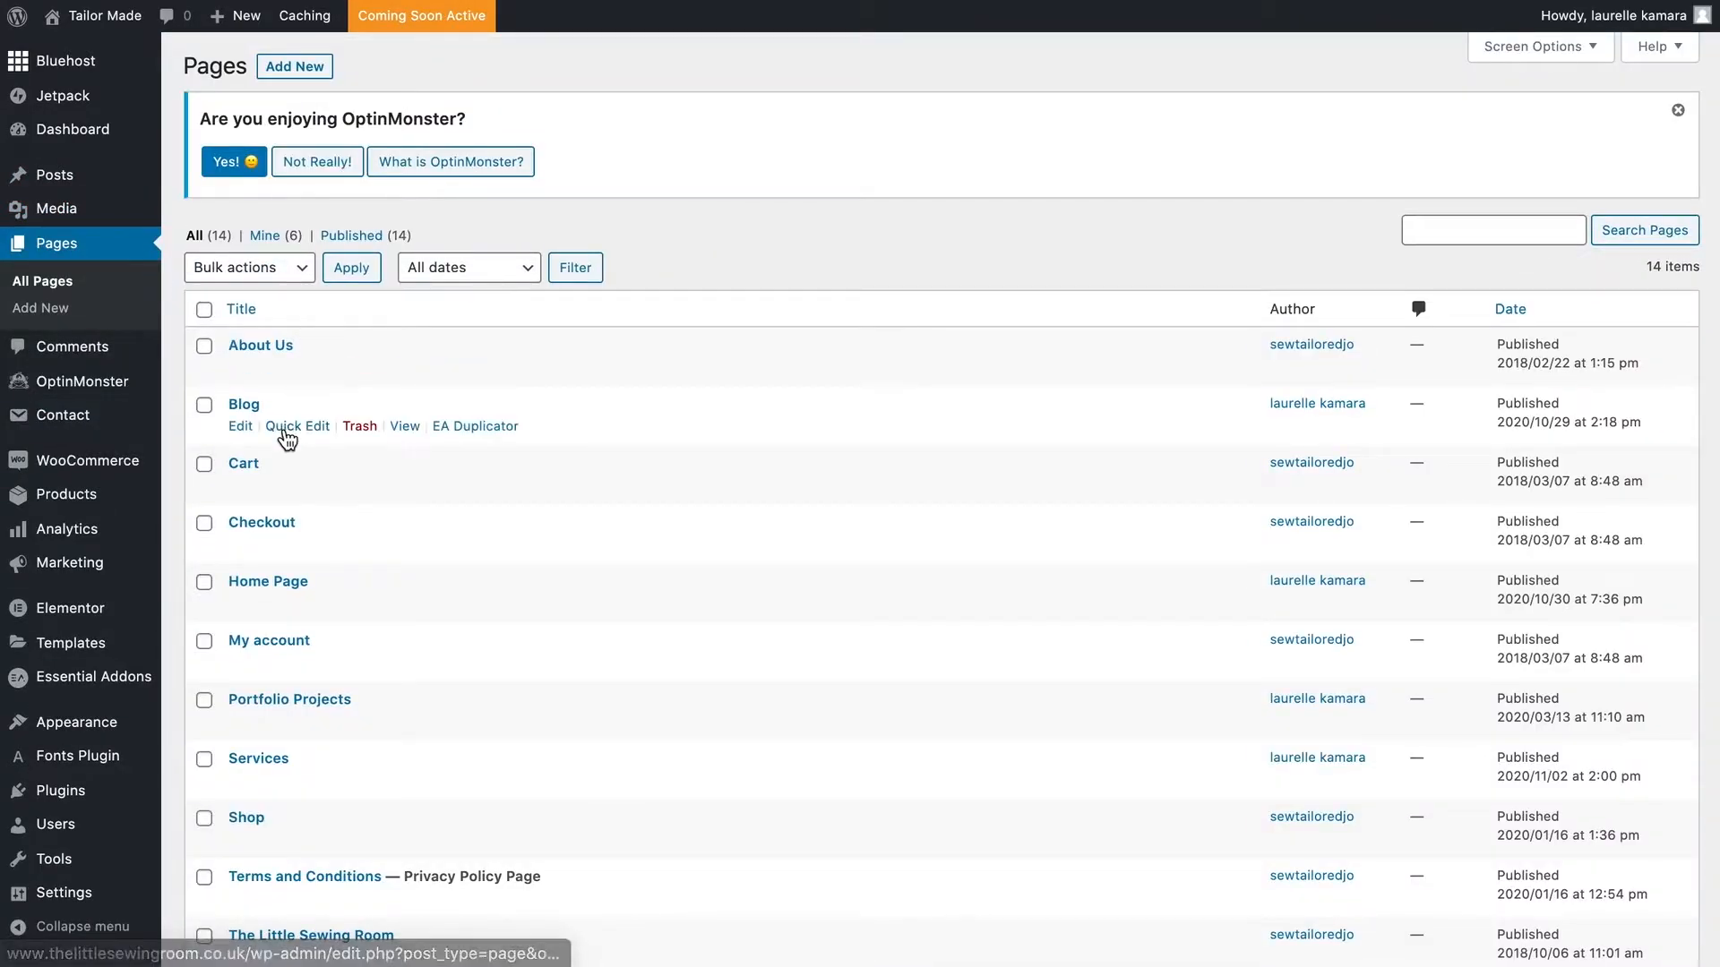
scroll(down, 3)
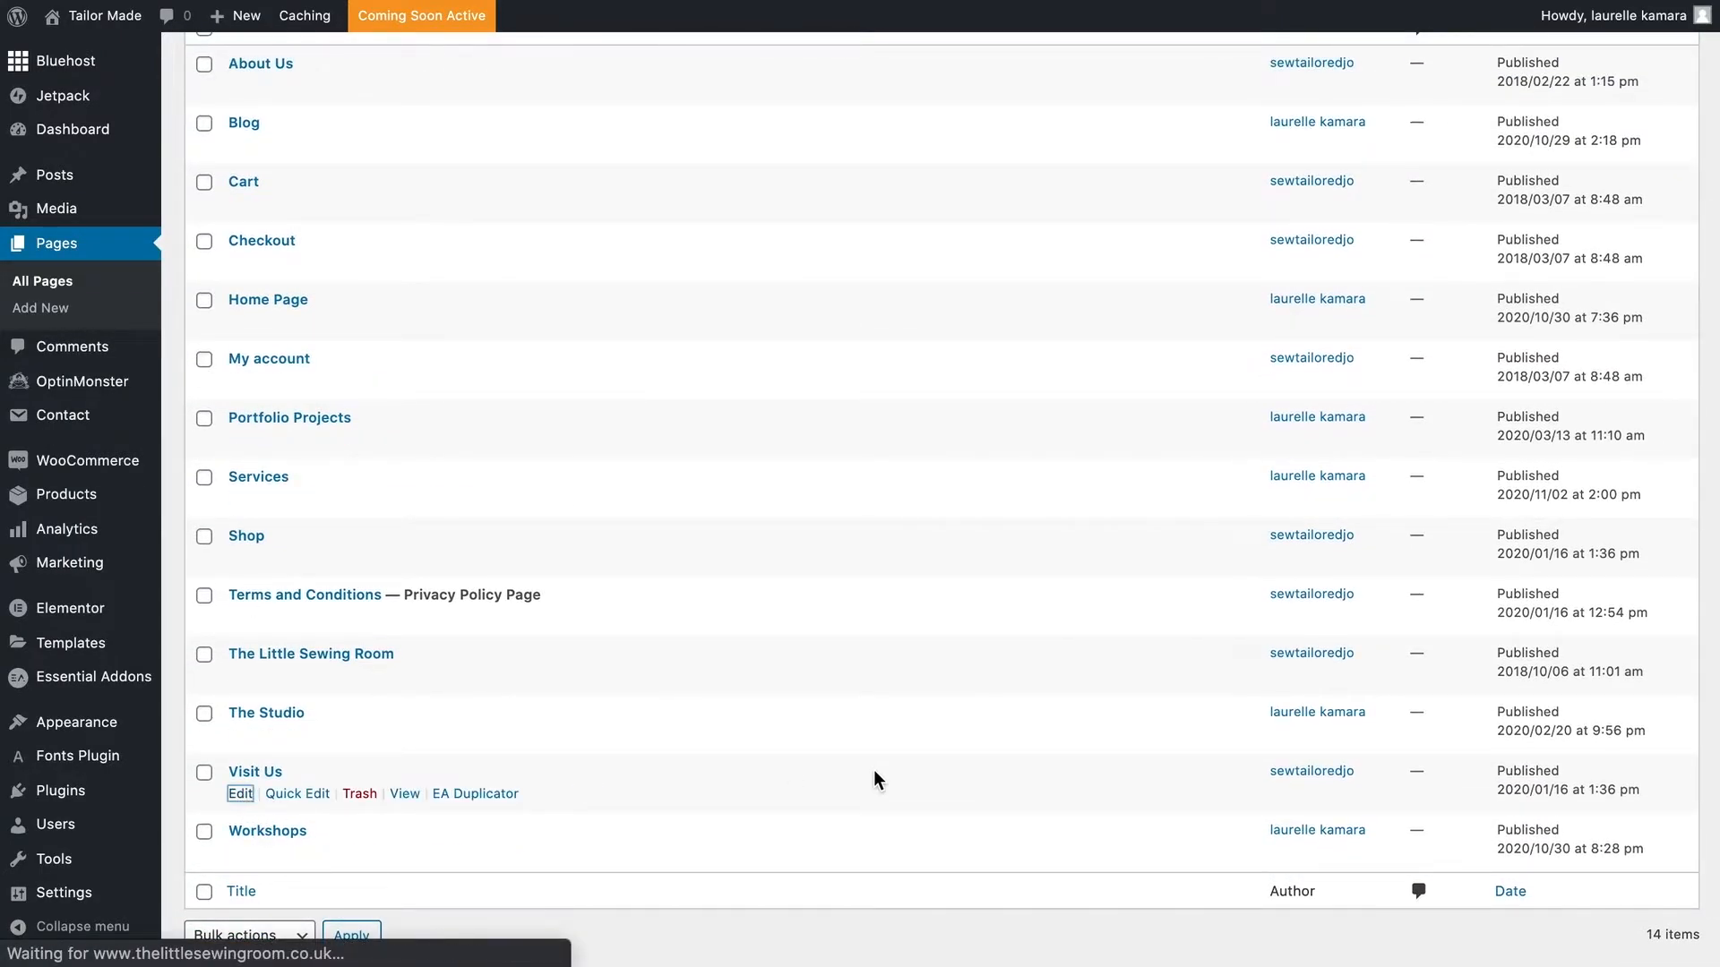
click(240, 793)
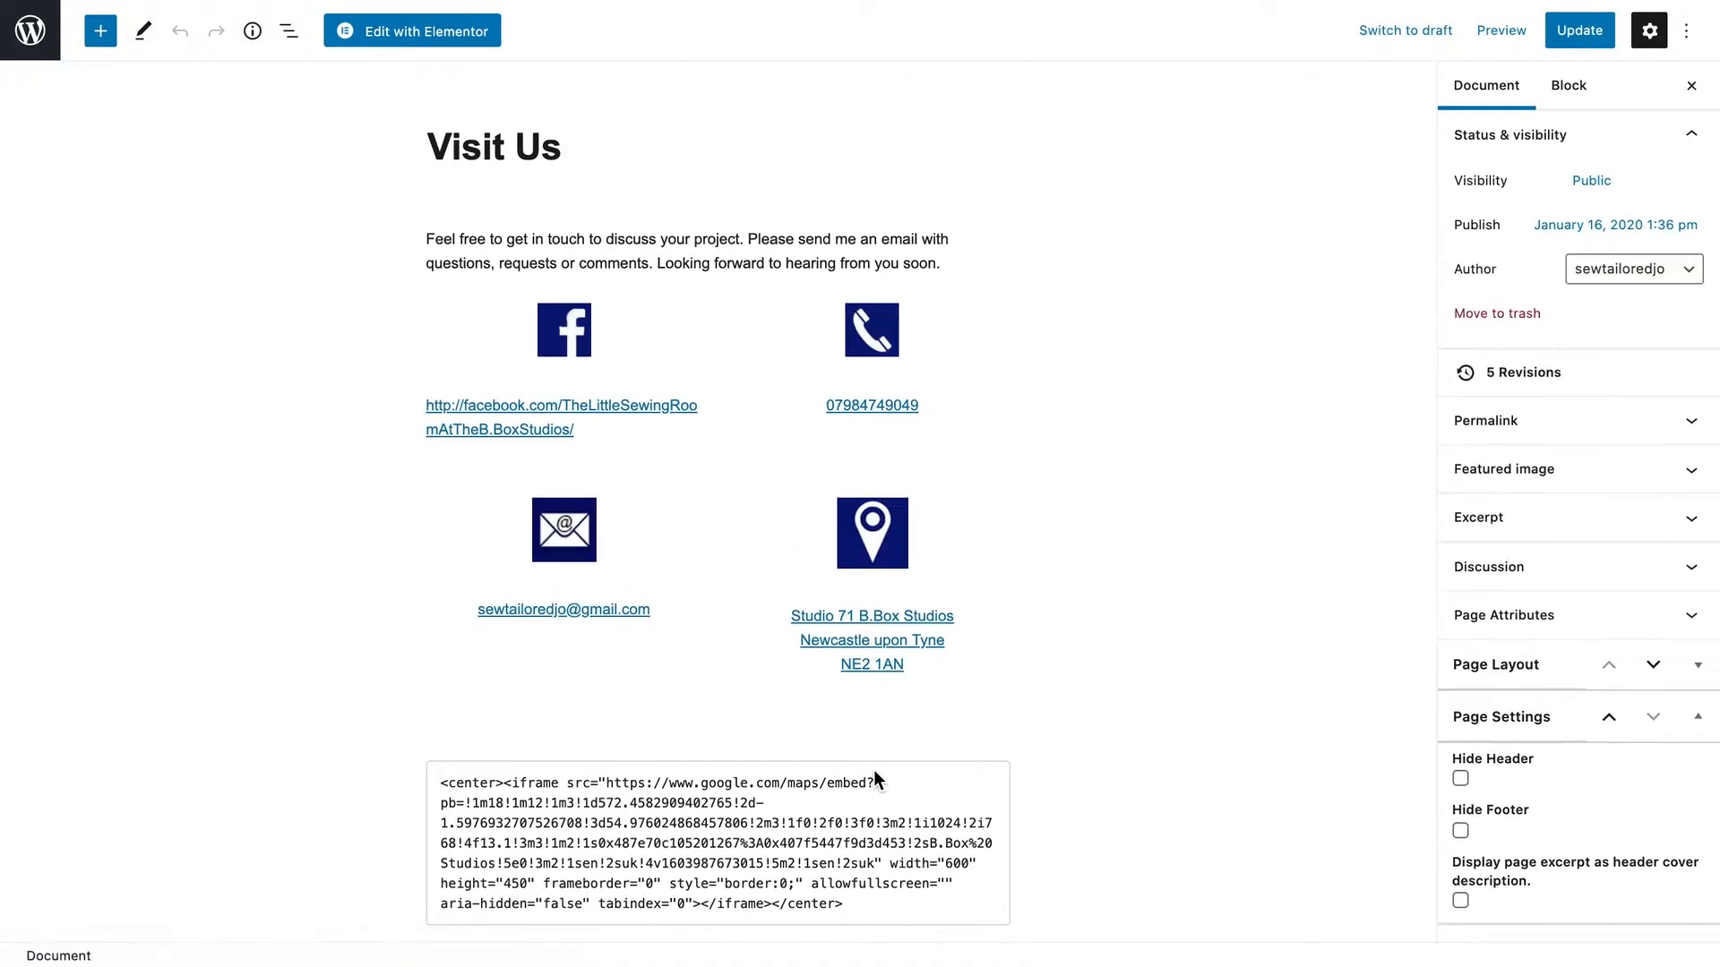
Add a 50/50 Columns block with the Google Maps embed on the right, left column empty
scroll(down, 3)
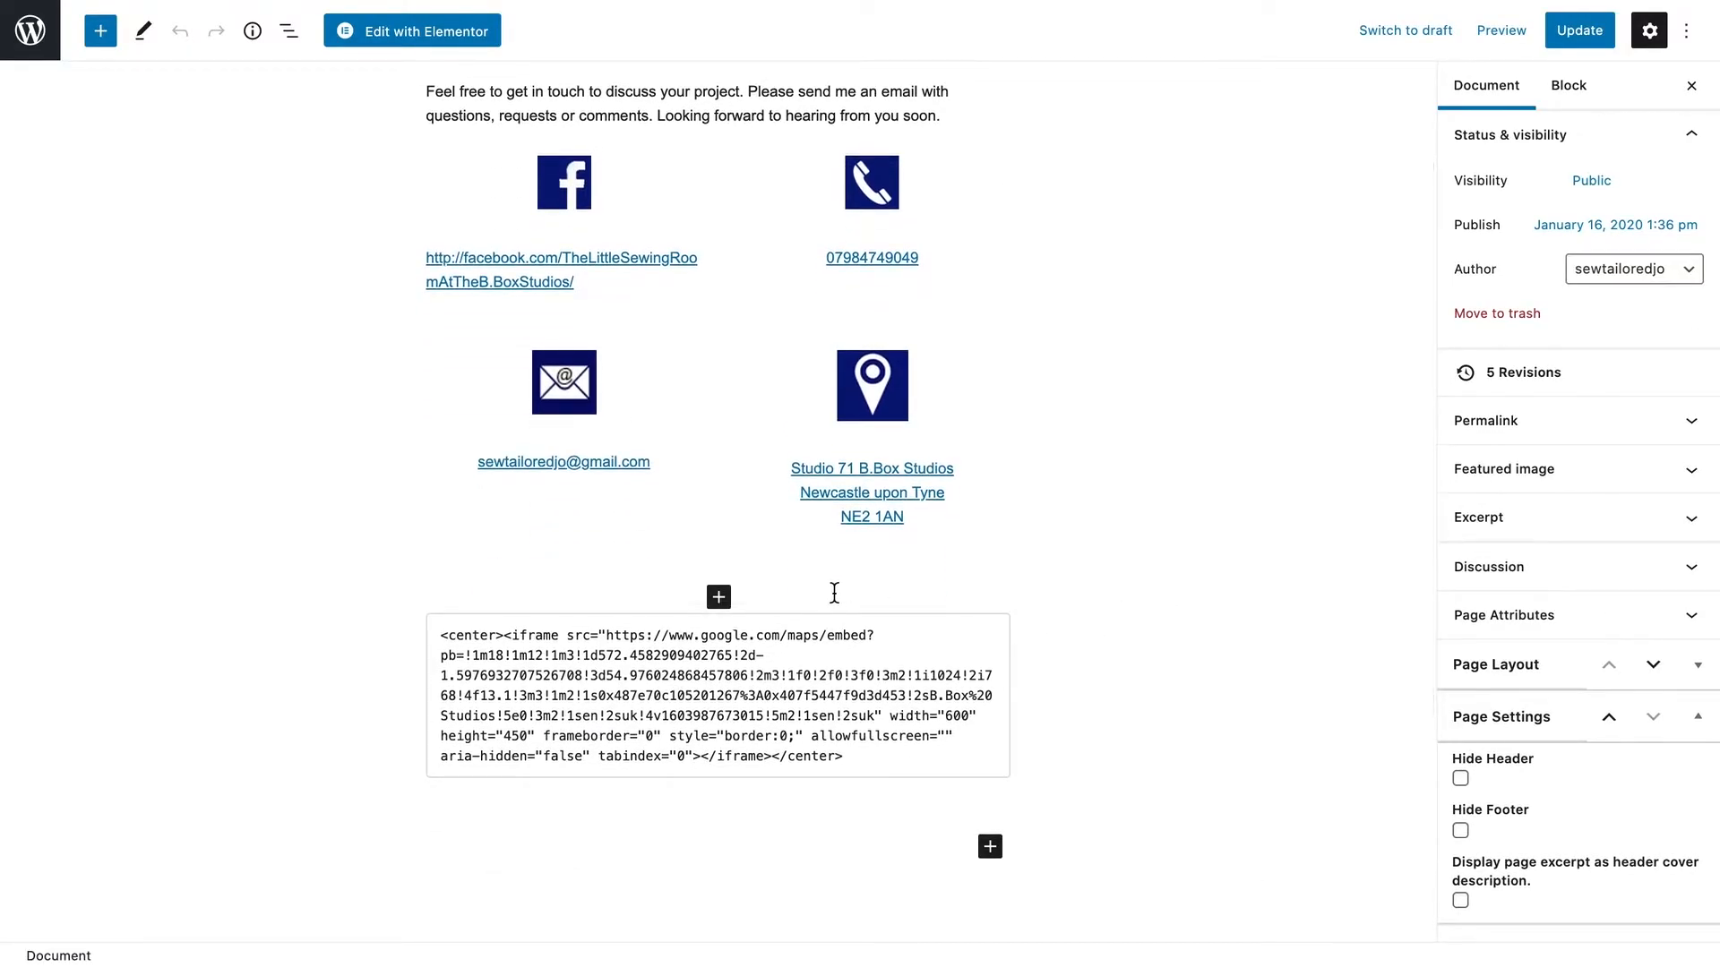
click(718, 597)
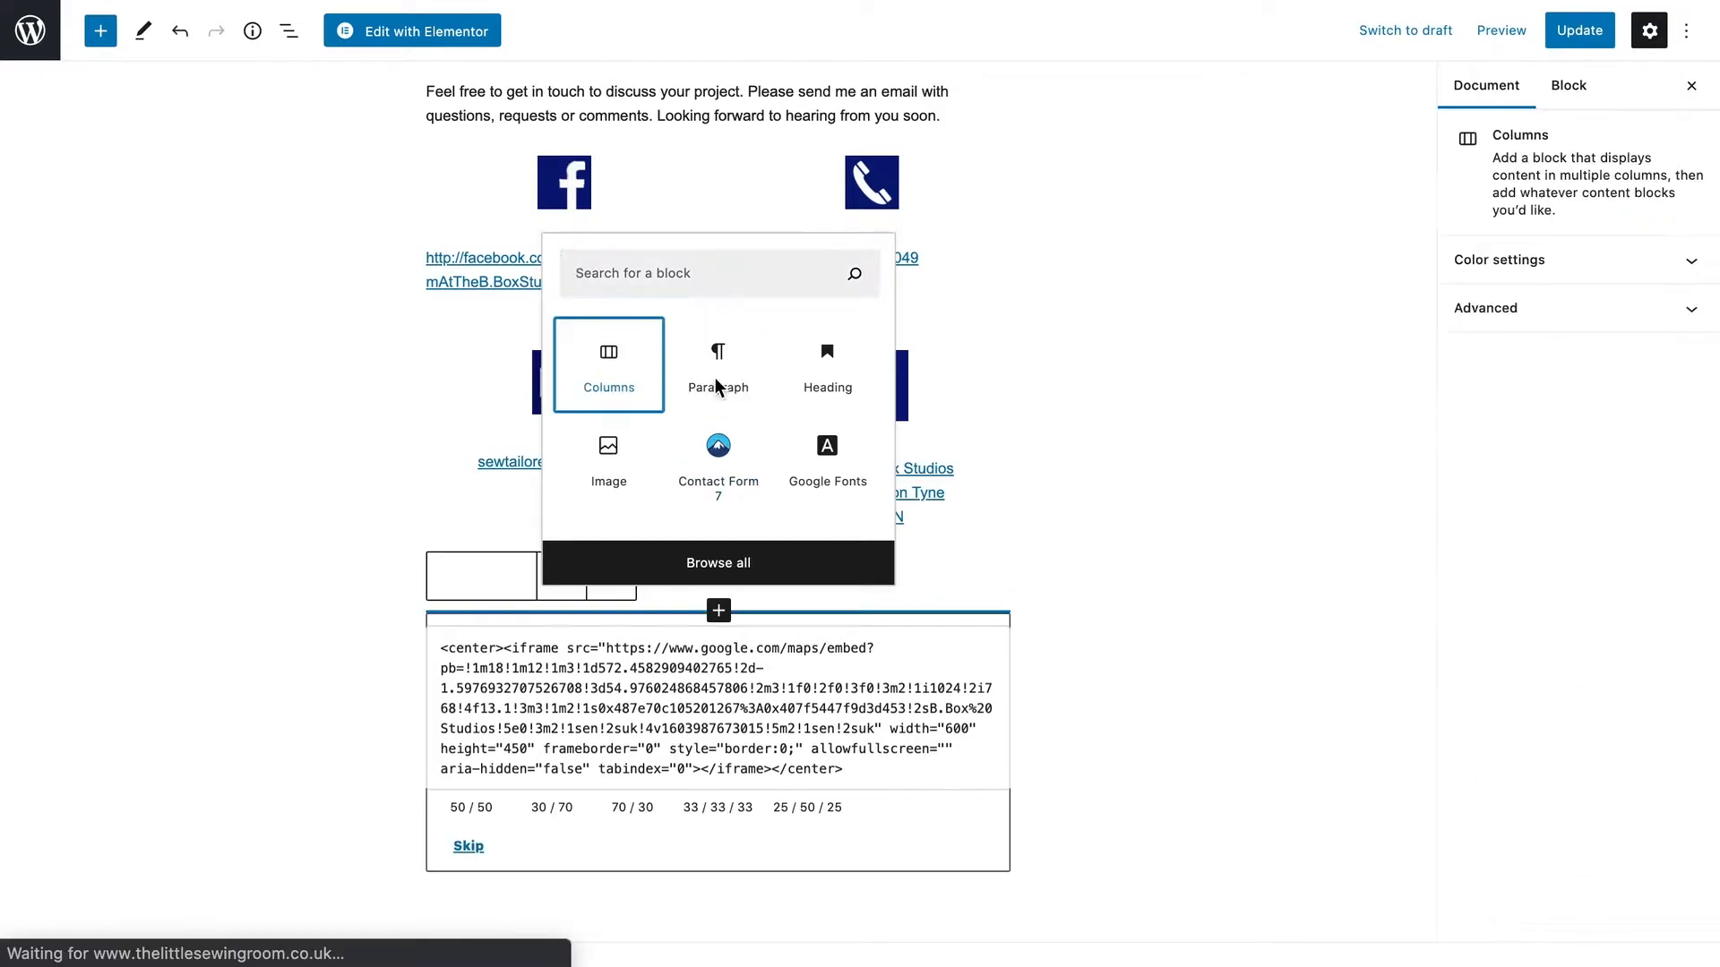
click(607, 363)
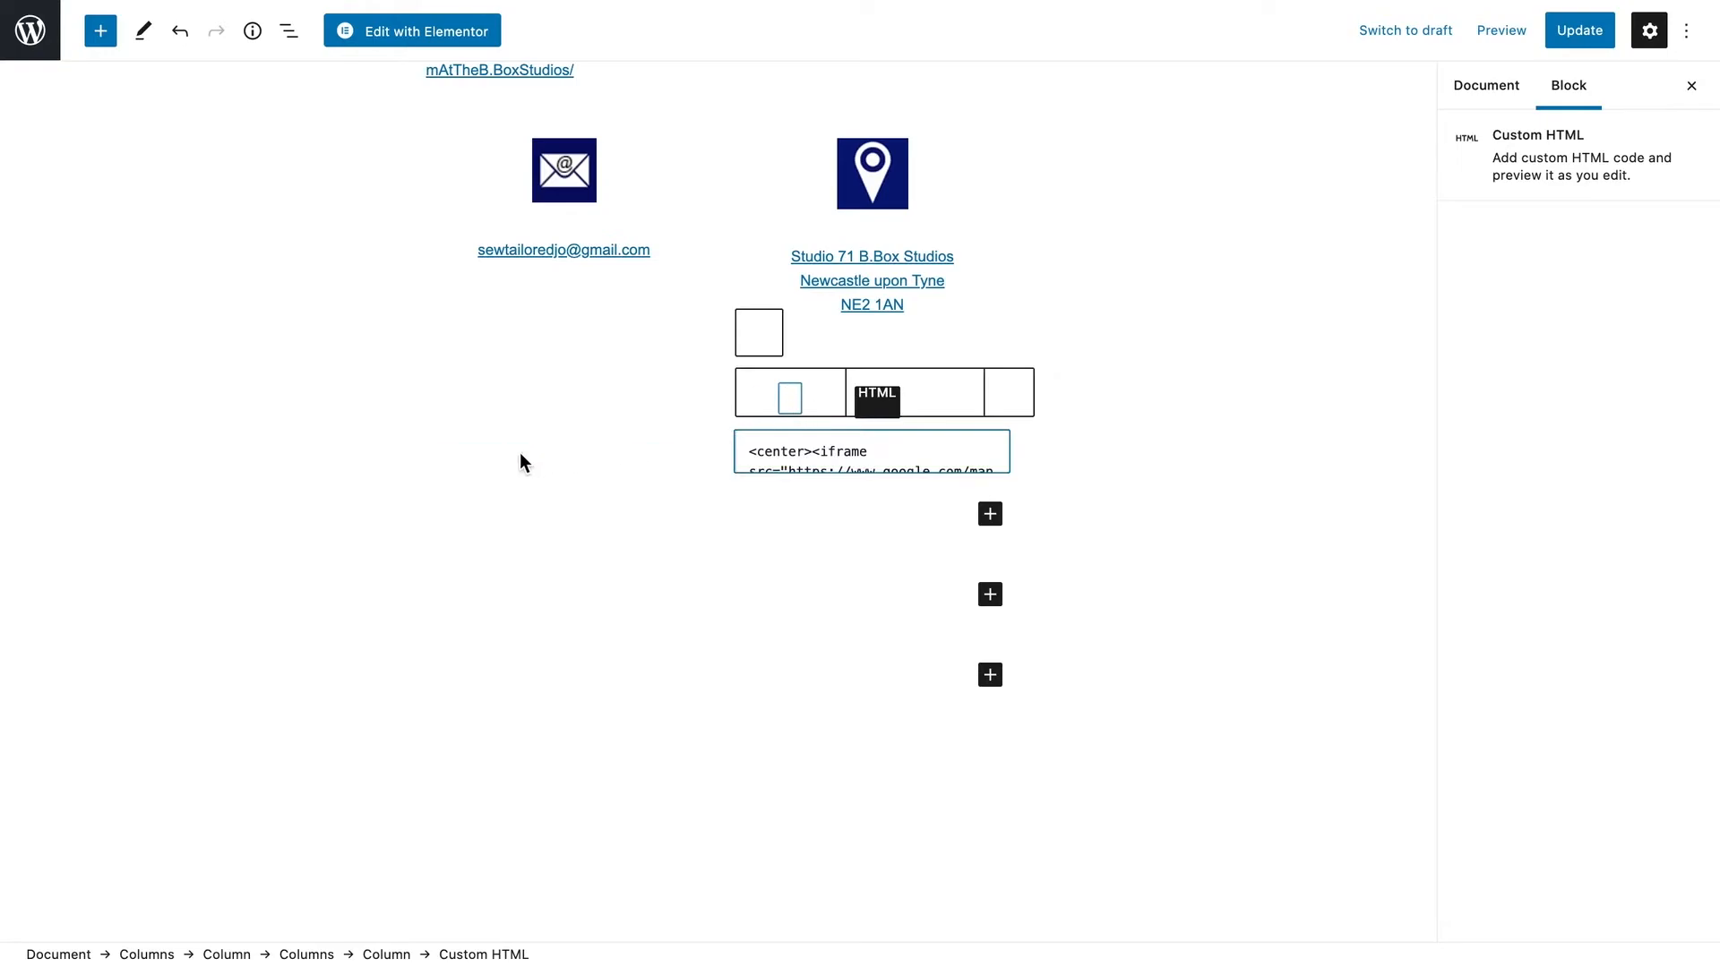
click(563, 426)
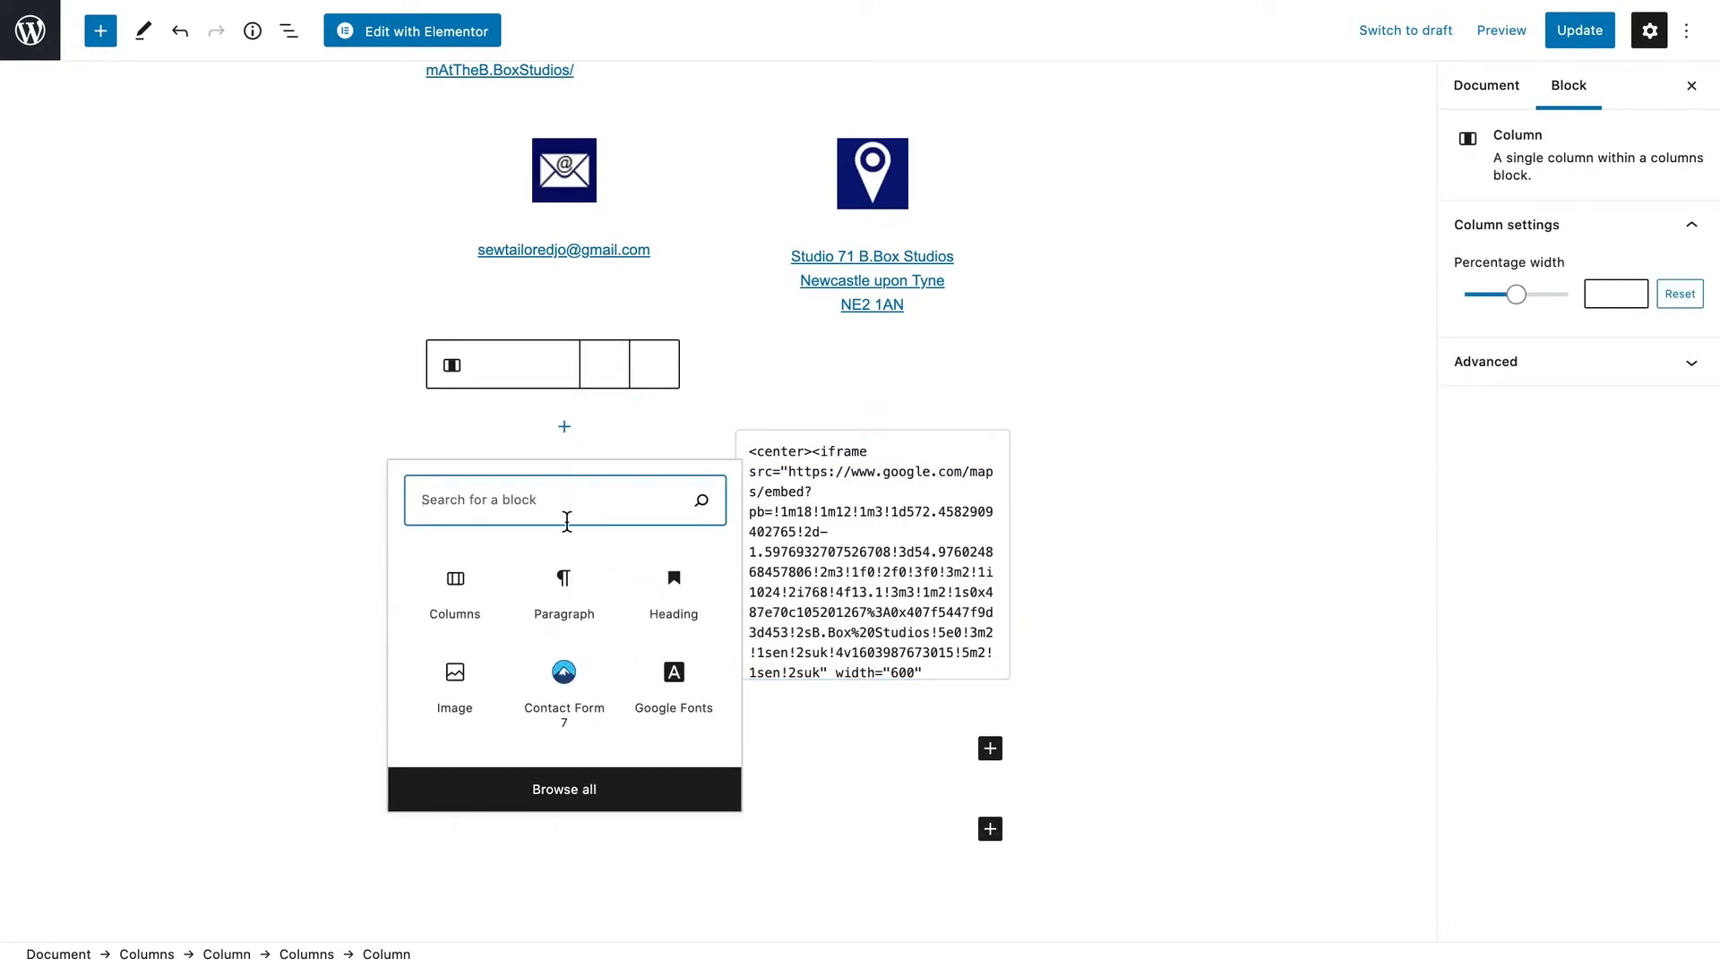
Insert a Shortcode block in the left column holding the Contact form 1 shortcode
text(sh)
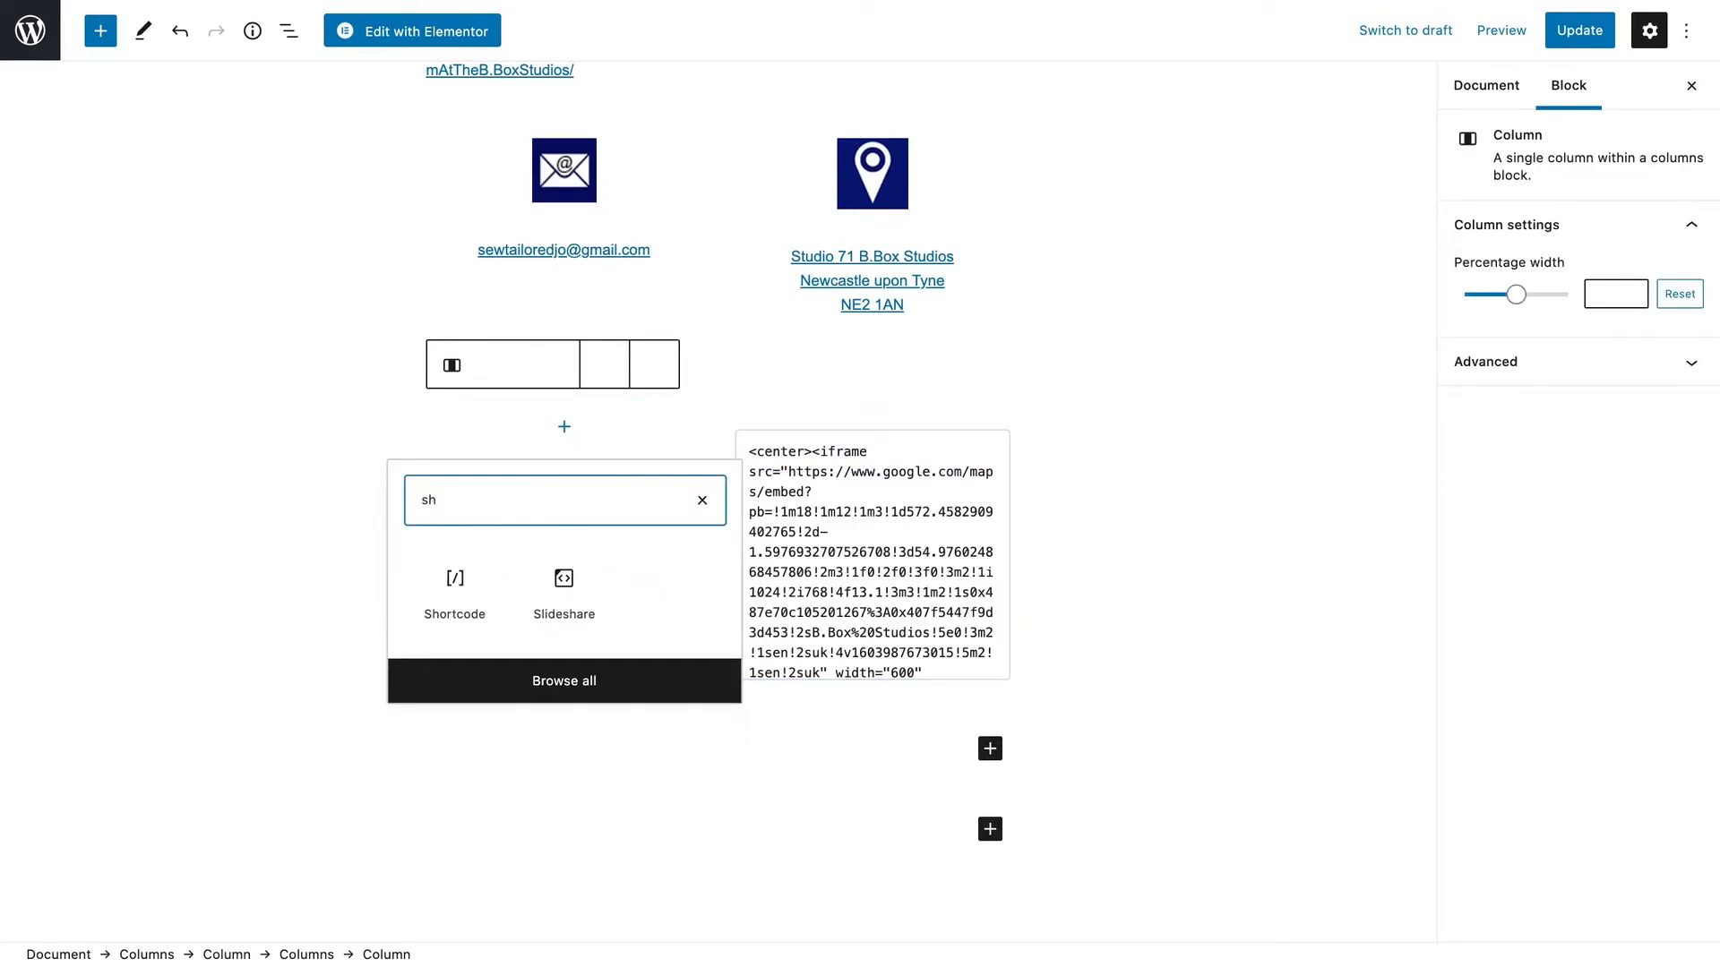
click(455, 580)
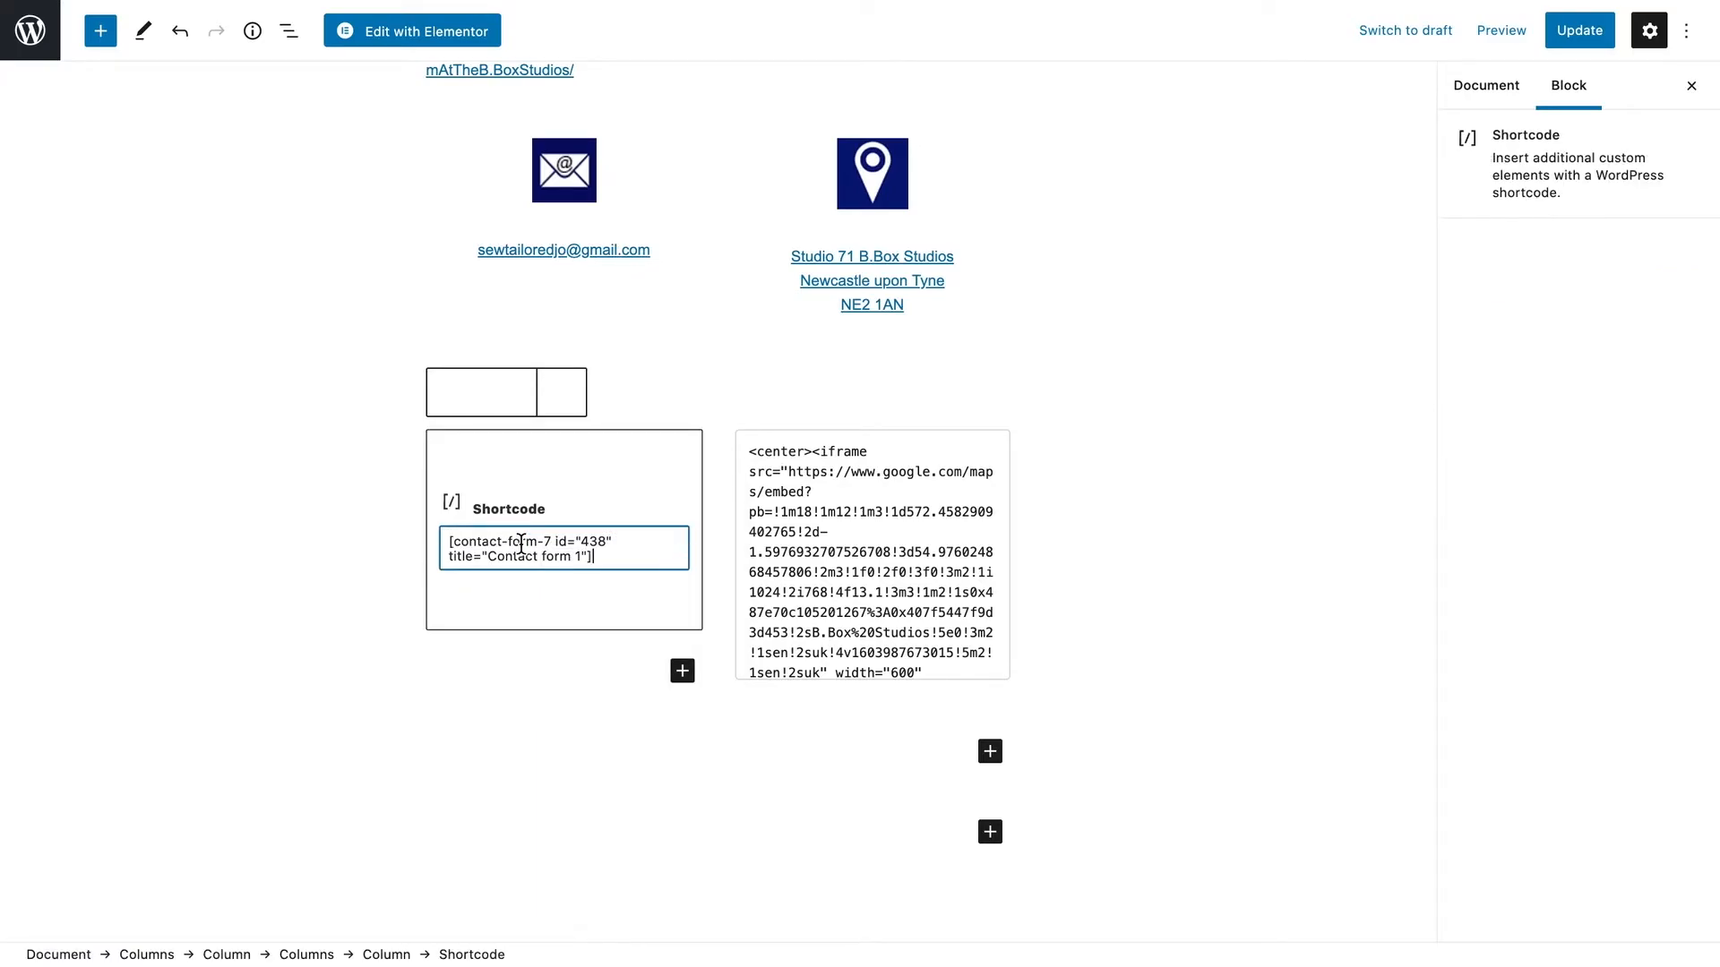
mouse_move(1088, 484)
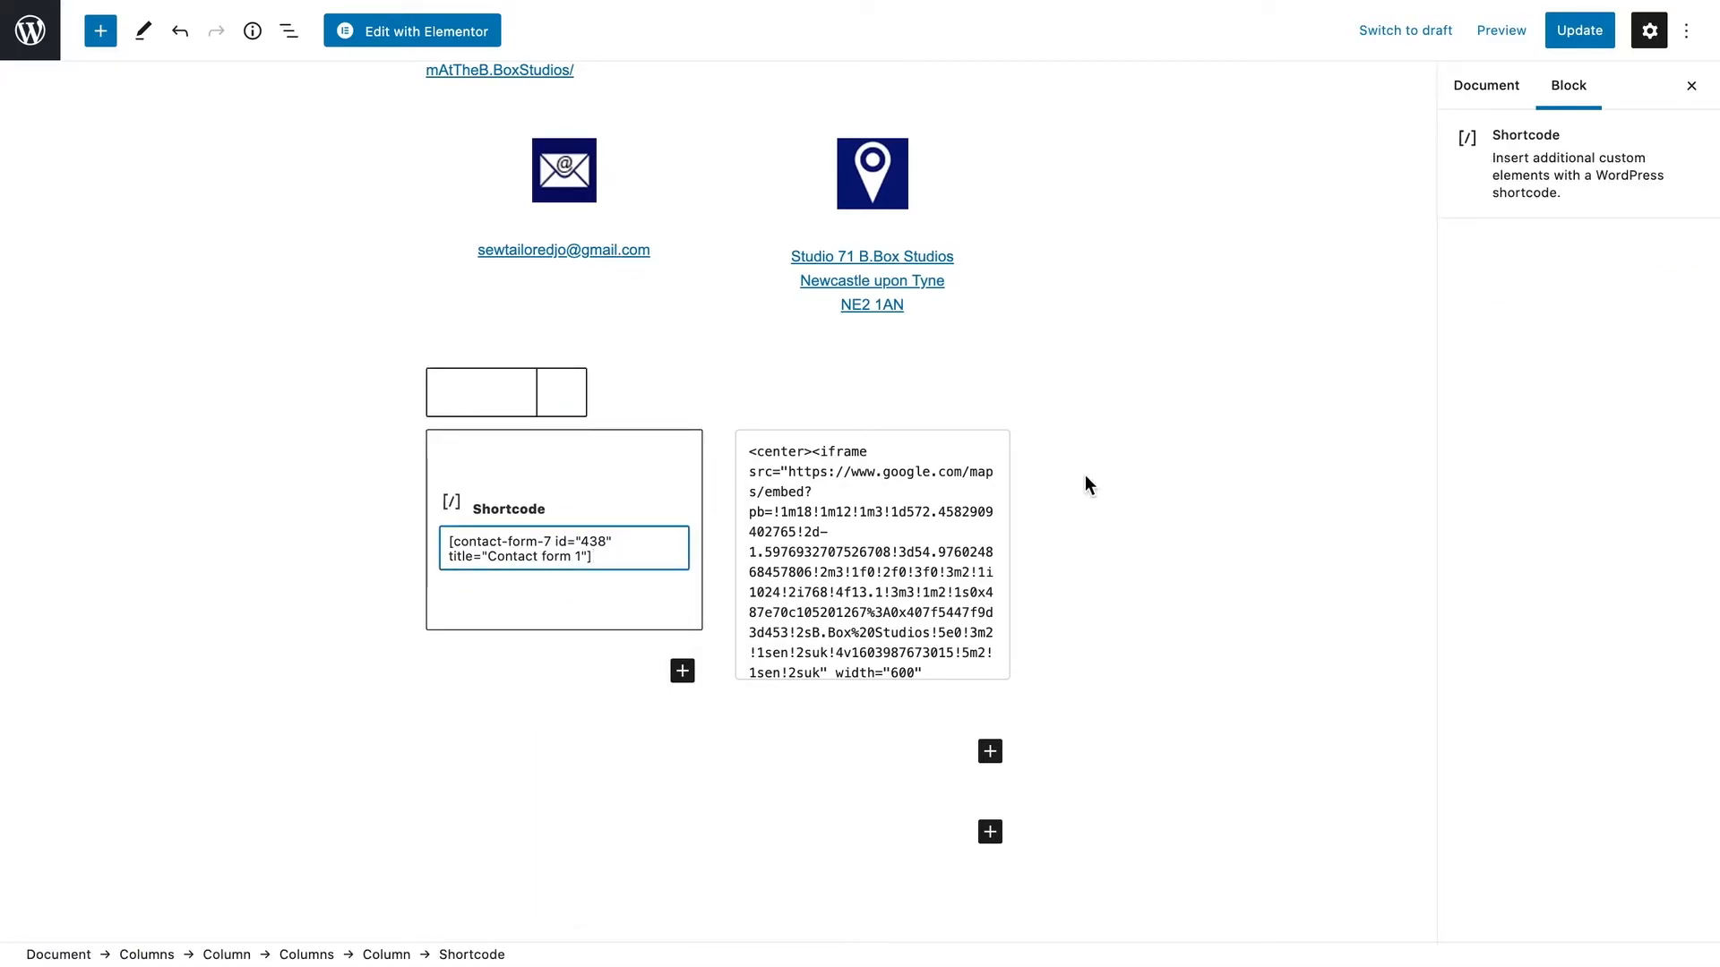
Preview the Visit Us page in a new tab, then return to the editor
click(1485, 86)
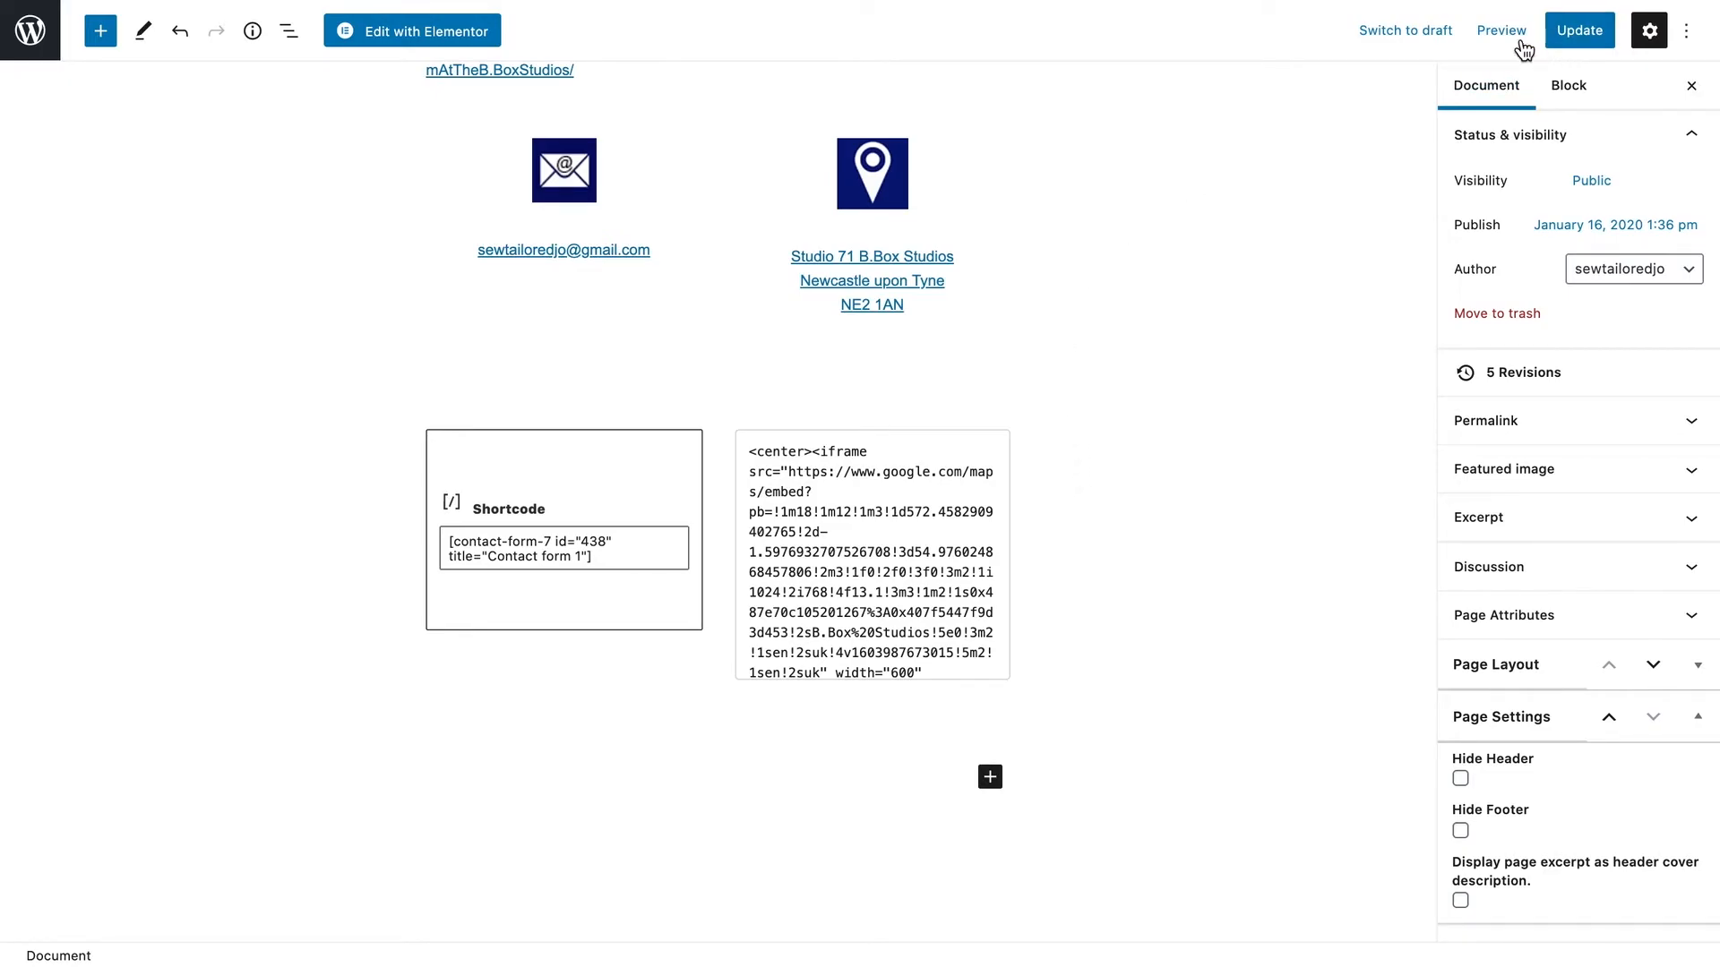
click(1500, 29)
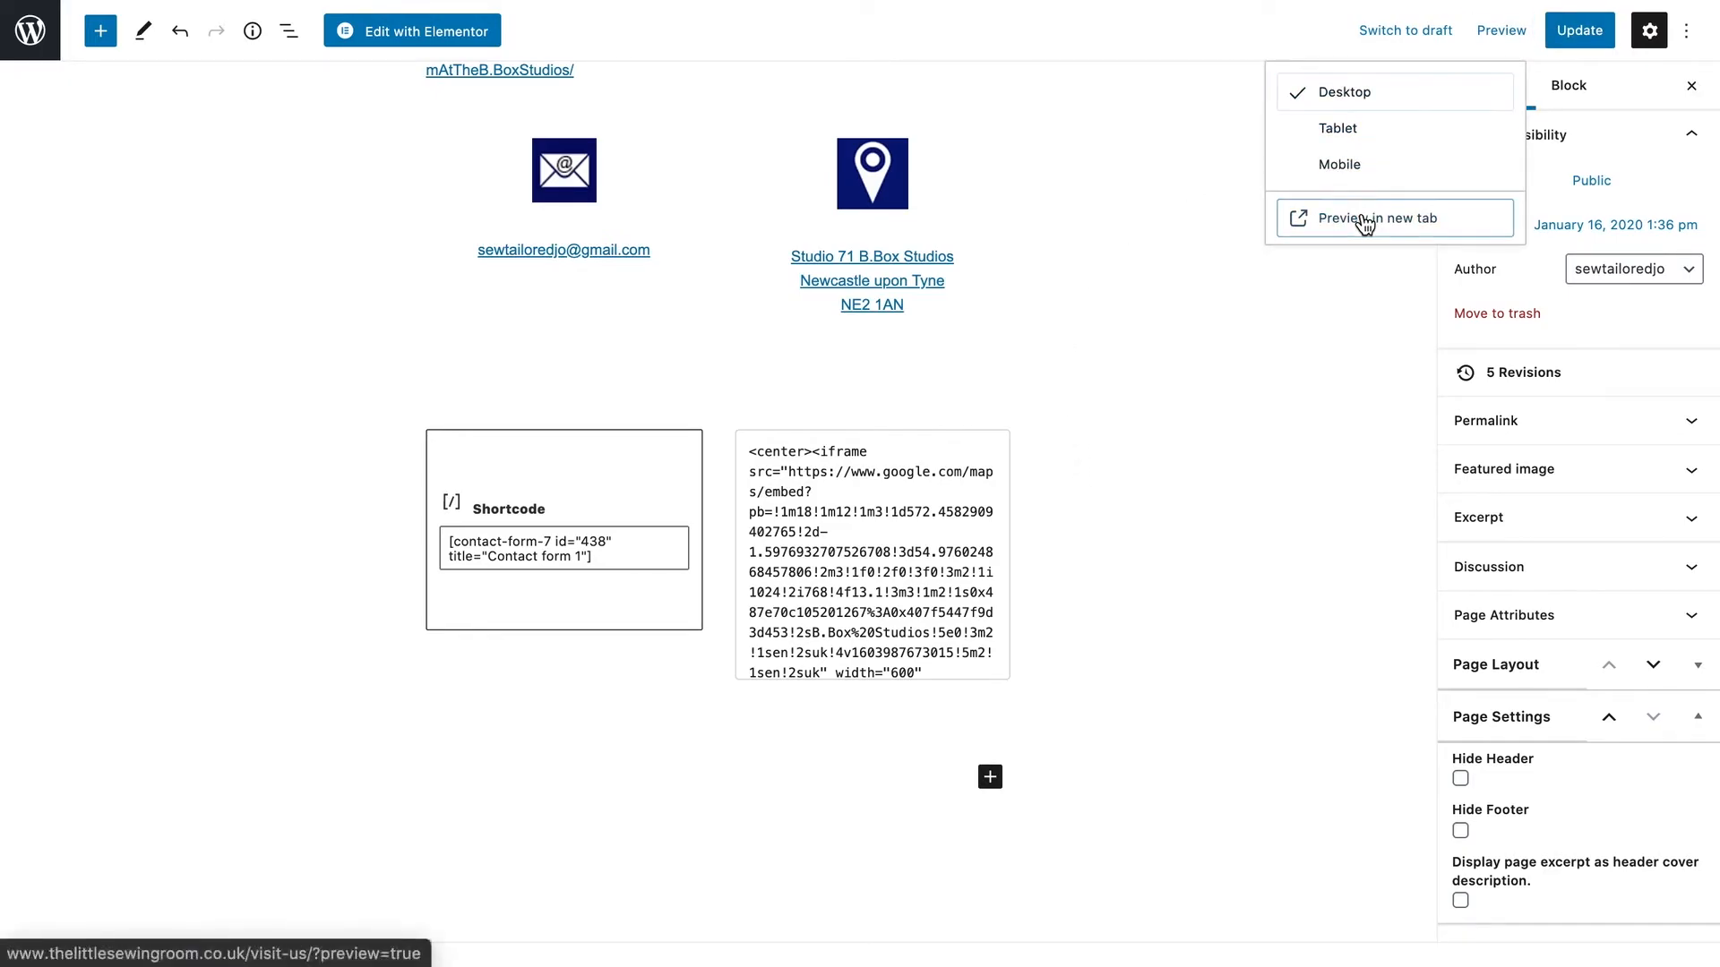
click(1378, 217)
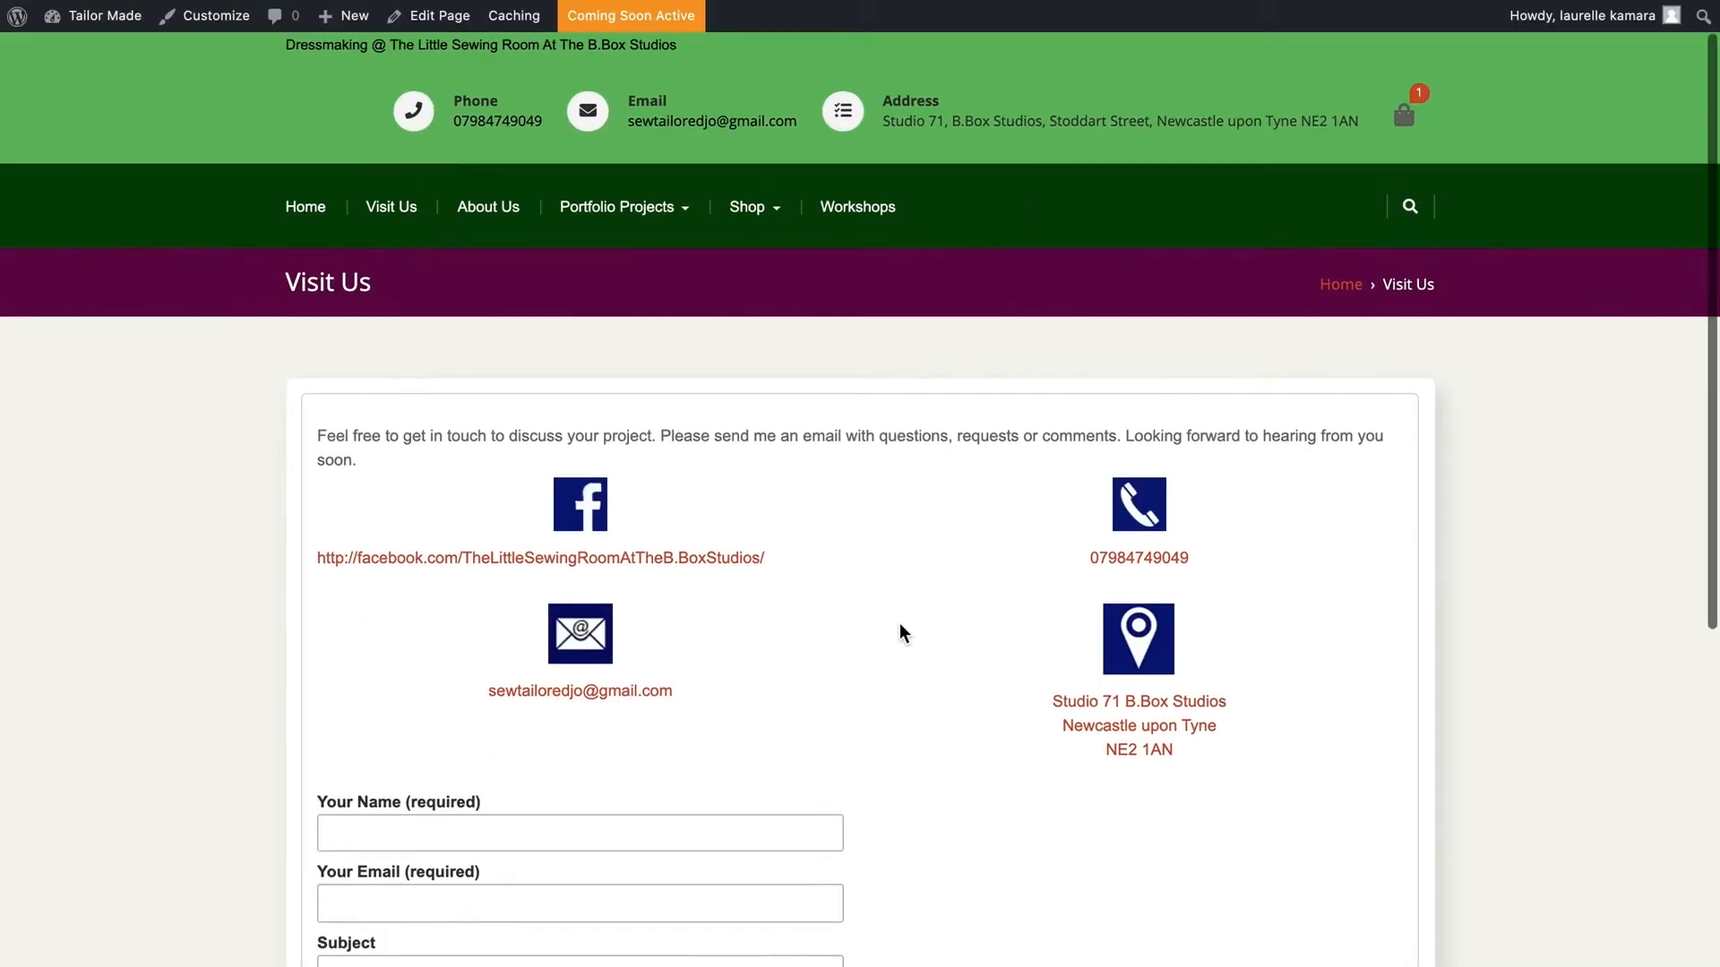
scroll(down, 3)
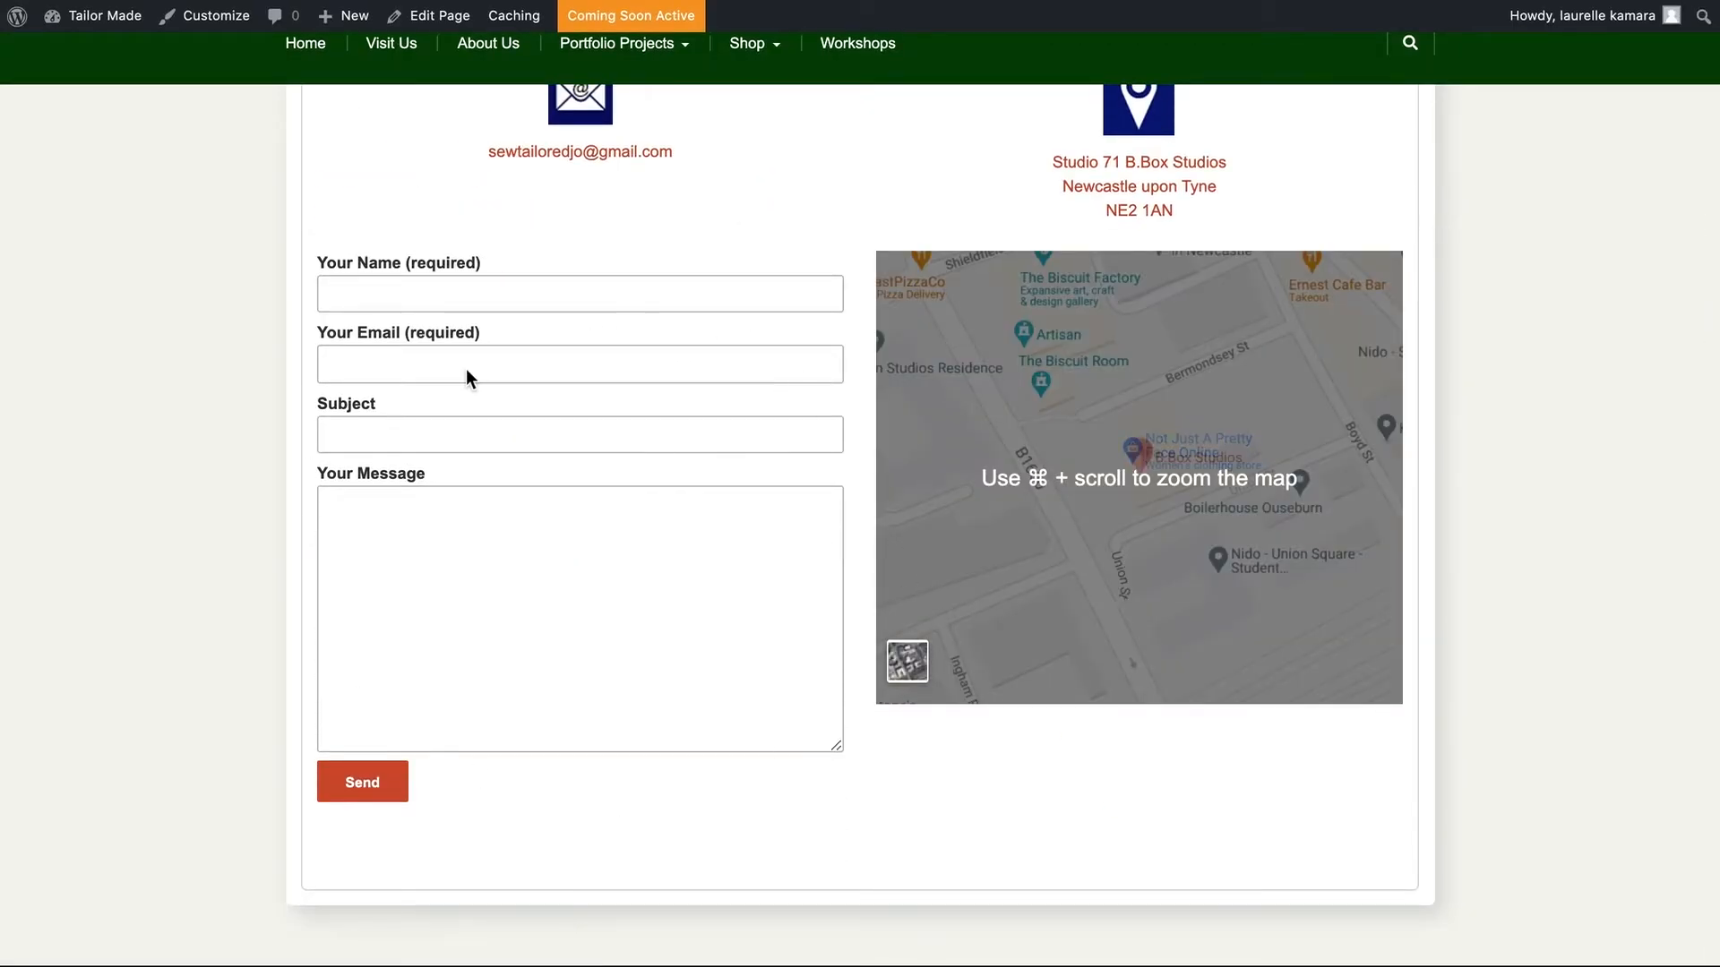
click(1137, 478)
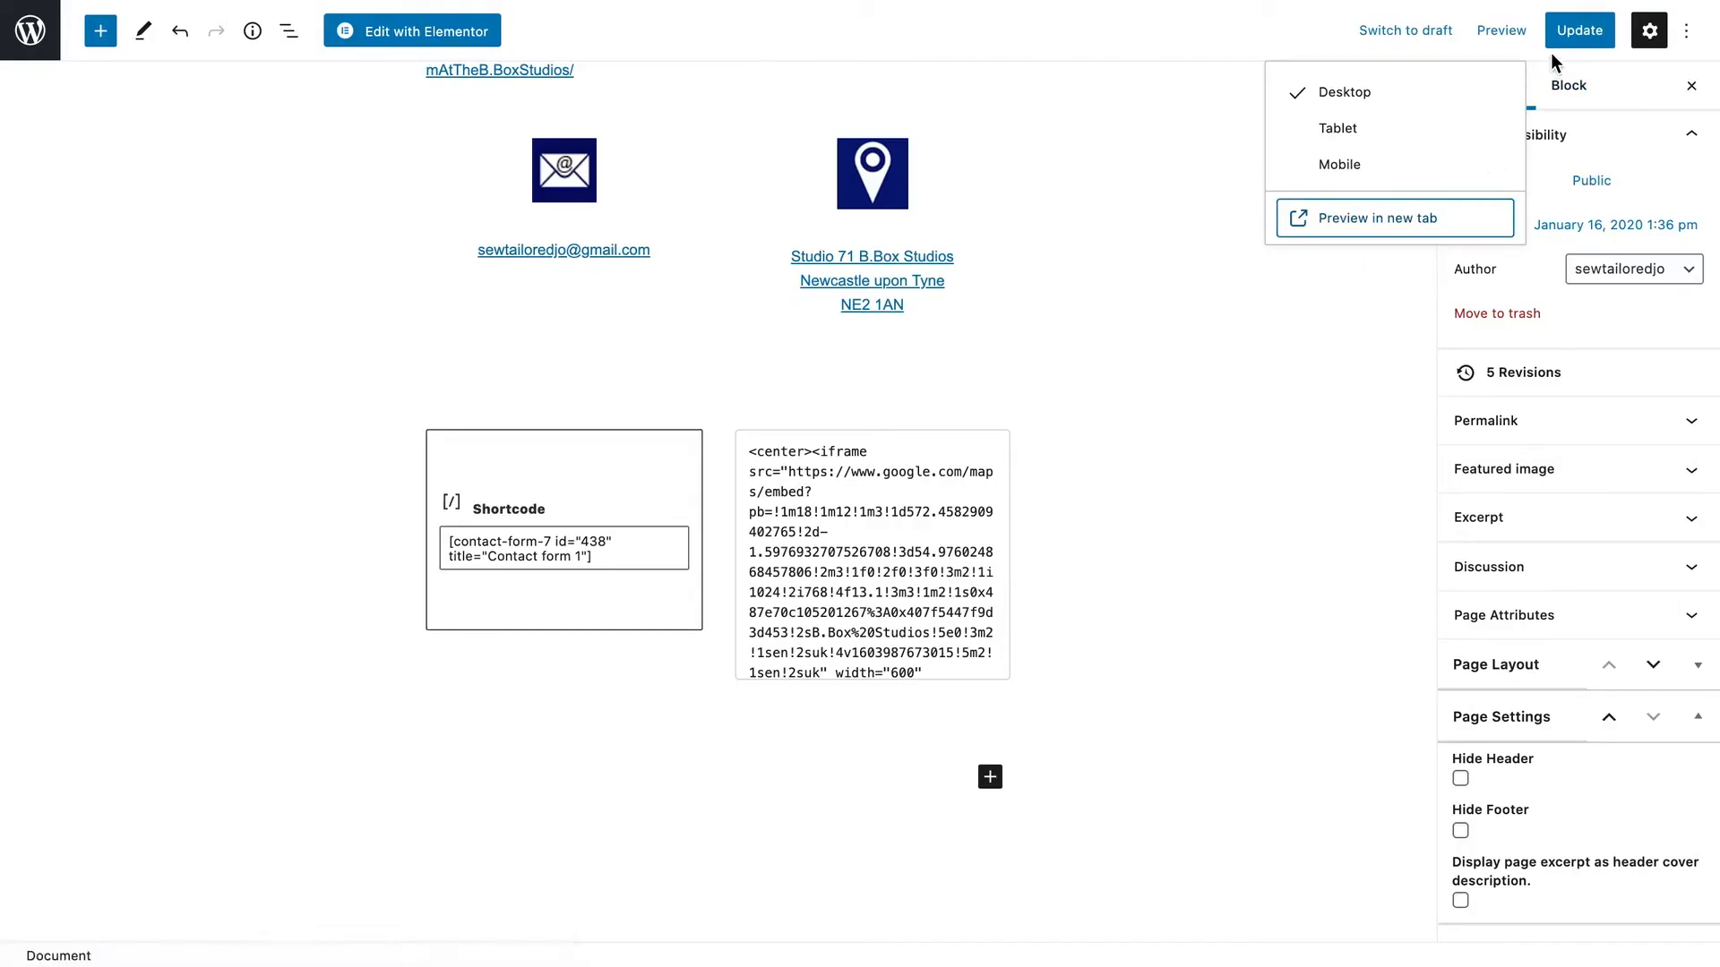
Update the Visit Us page and view the live page
click(1578, 29)
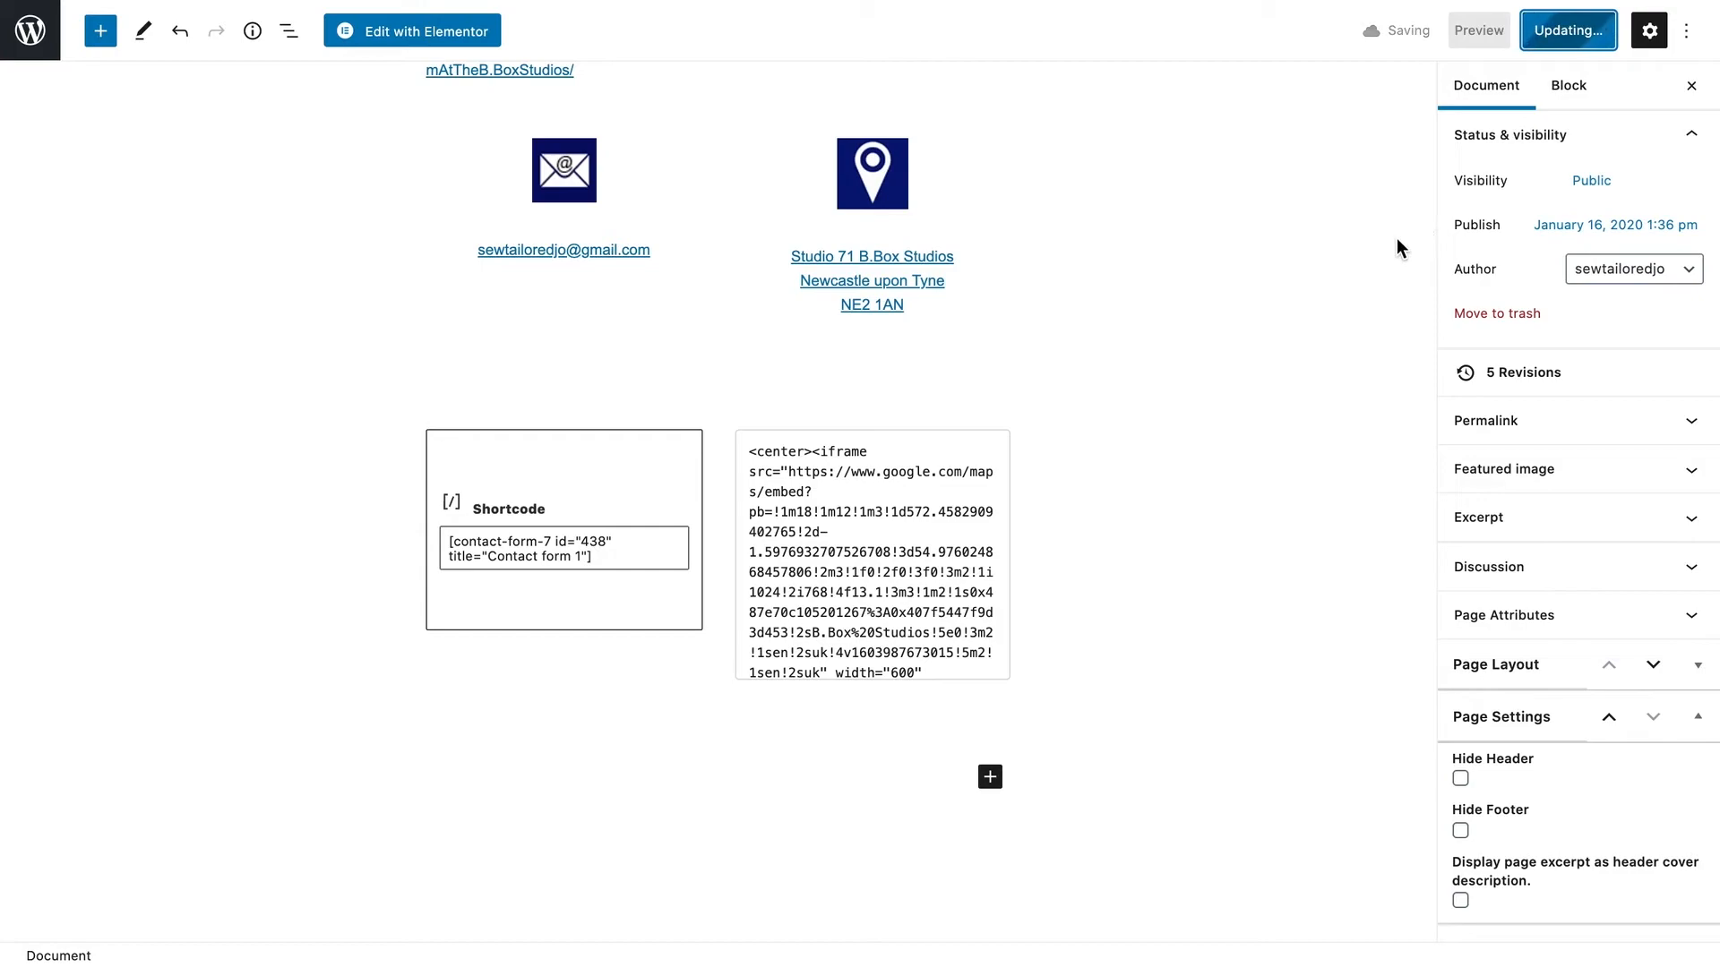
click(1567, 30)
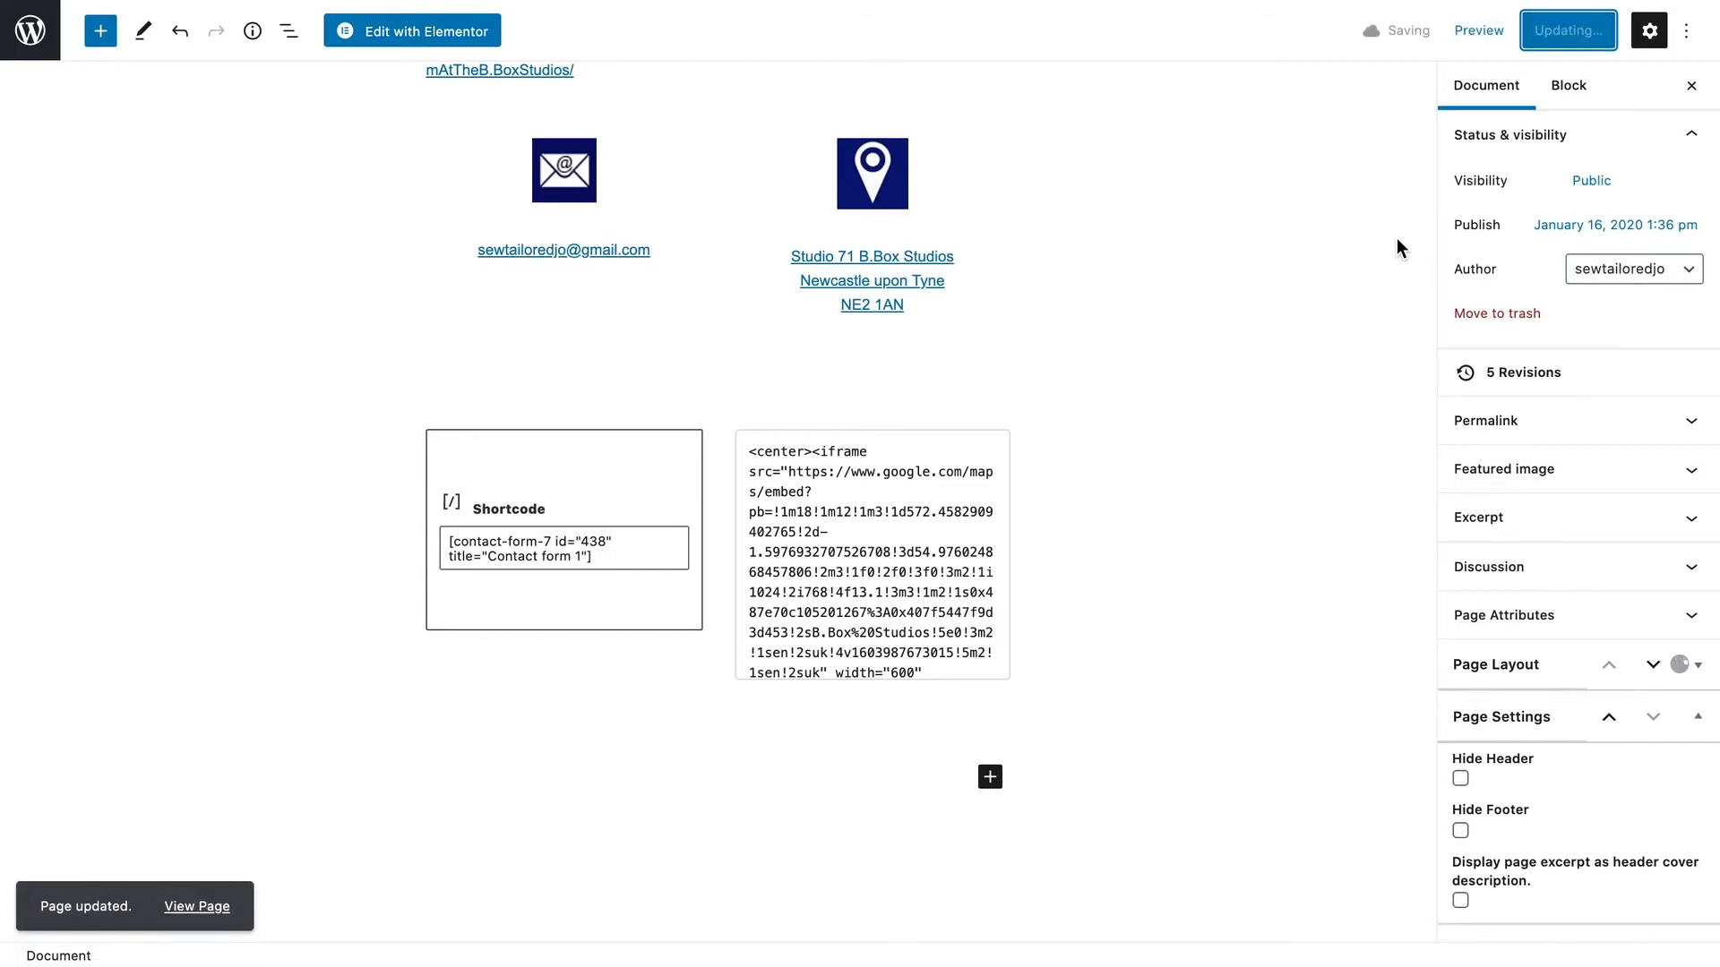
mouse_move(196, 902)
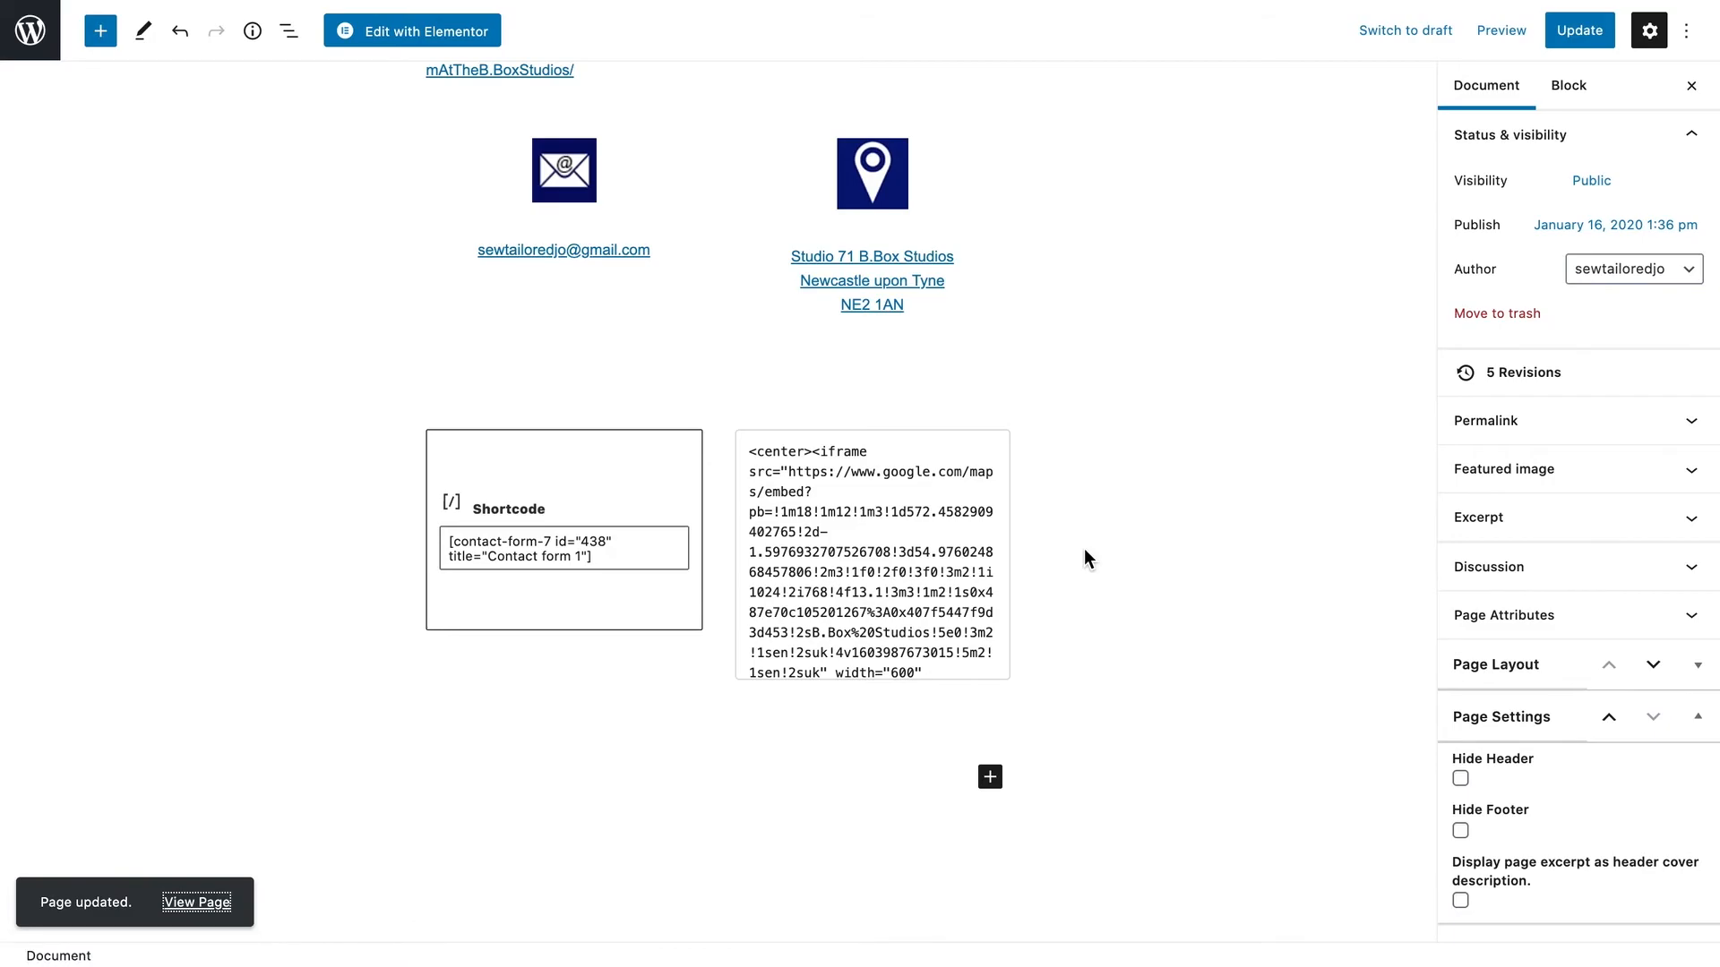
click(196, 902)
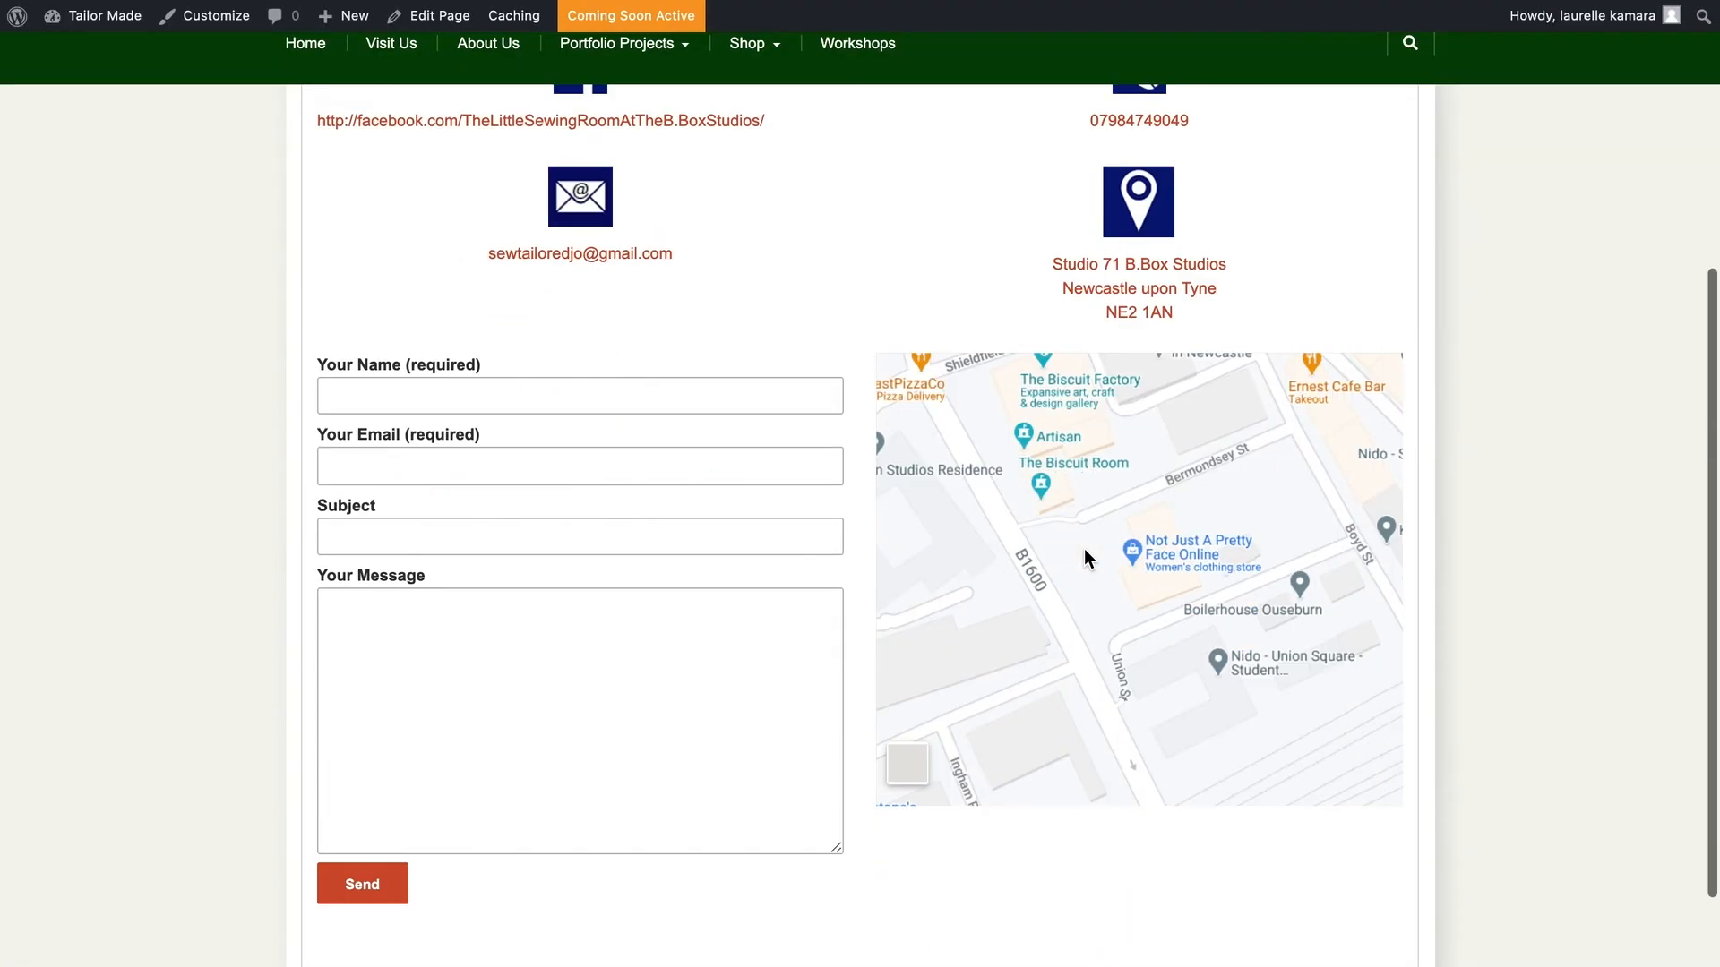